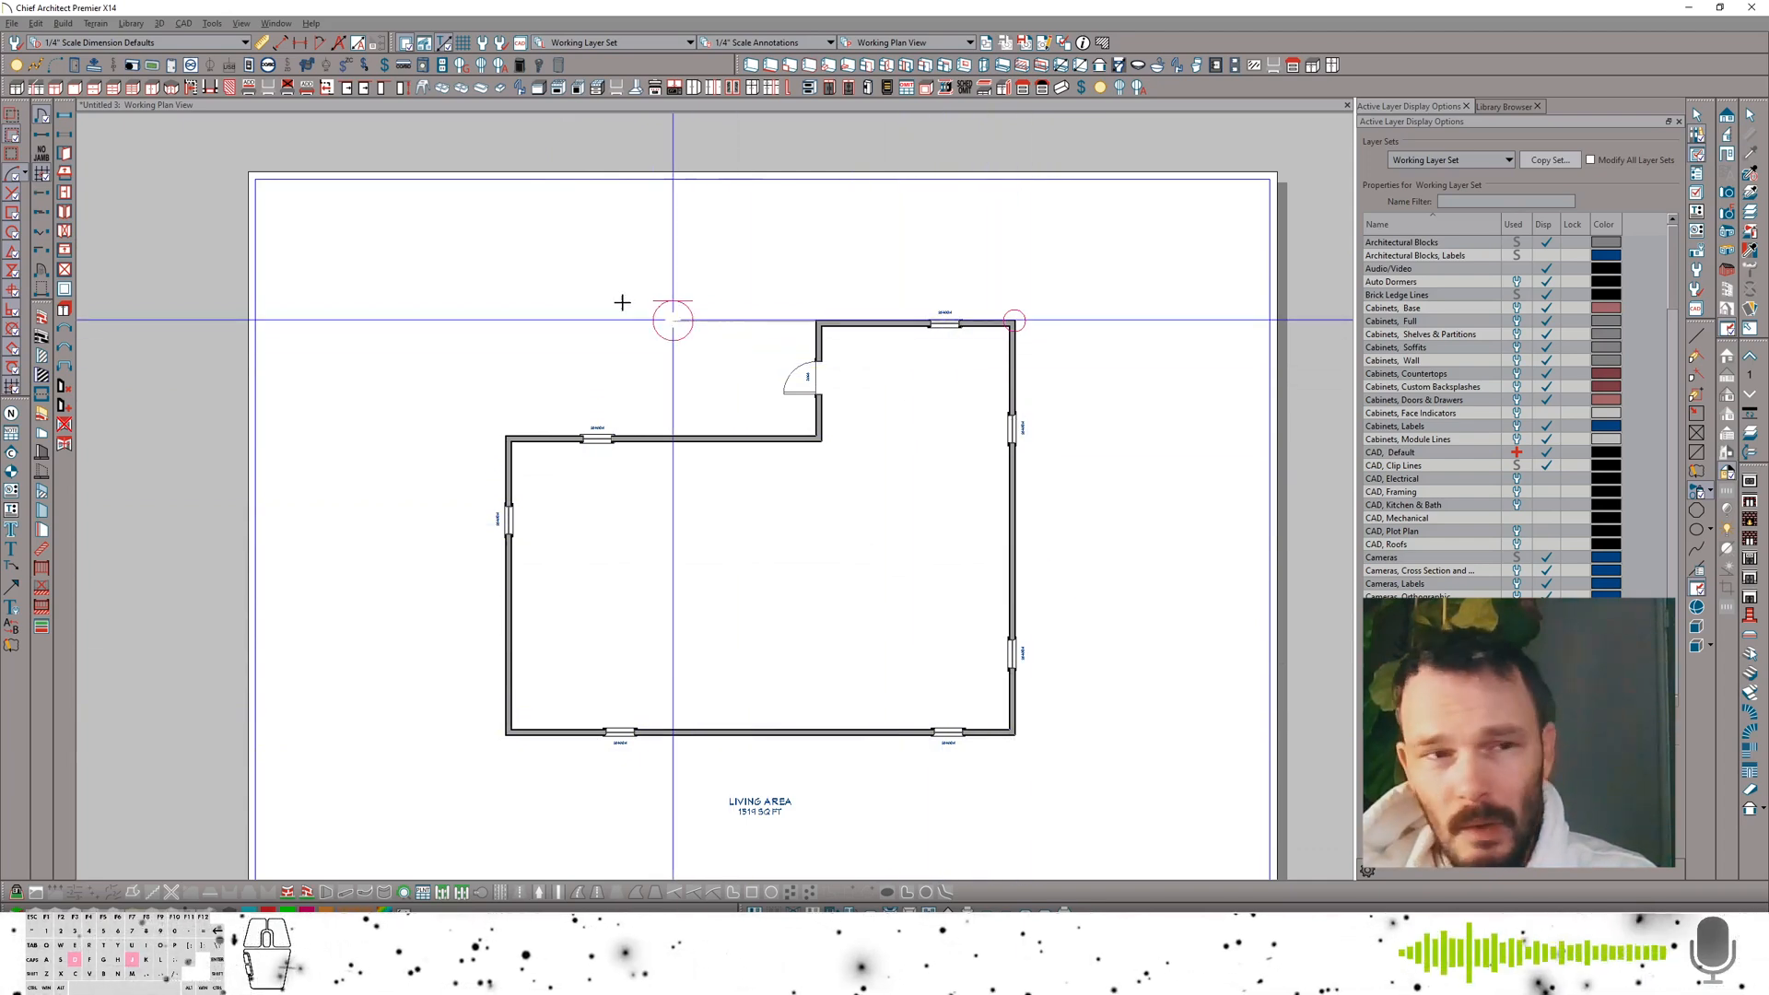
# Copy the Working Layer Set in Layer Set Management and name the copy 'Existing Plan Layer Set'
pyautogui.click(210, 22)
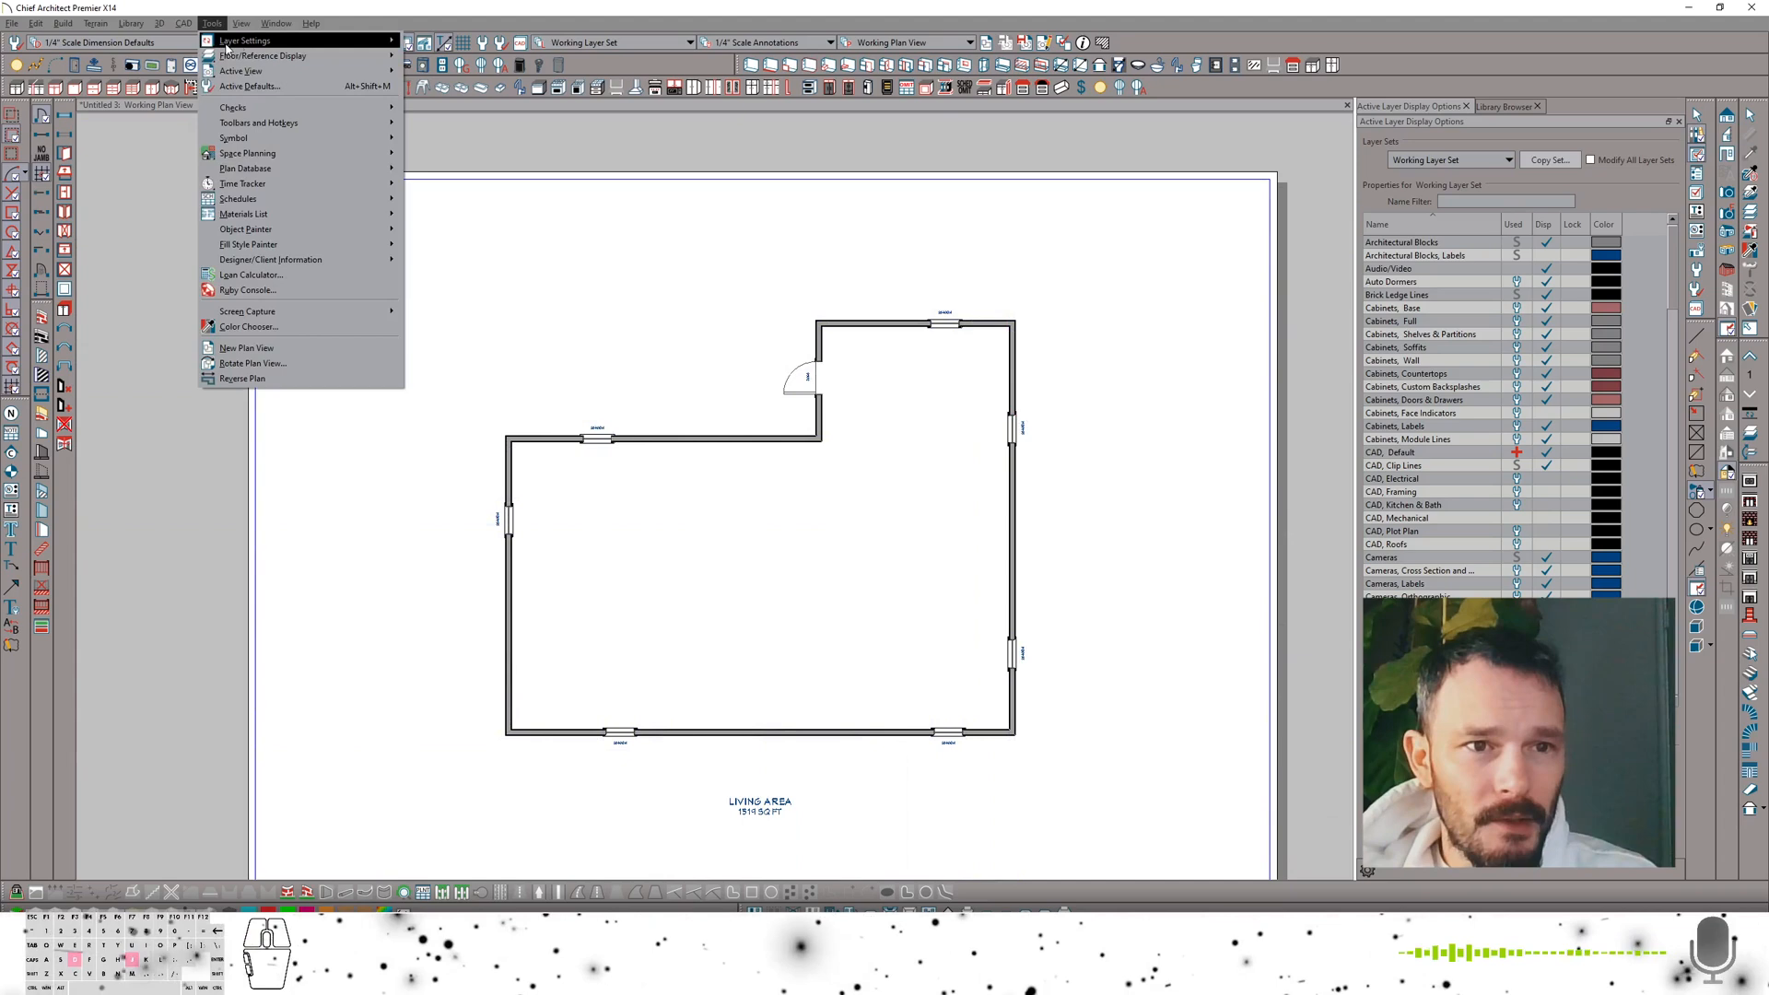
pyautogui.click(243, 40)
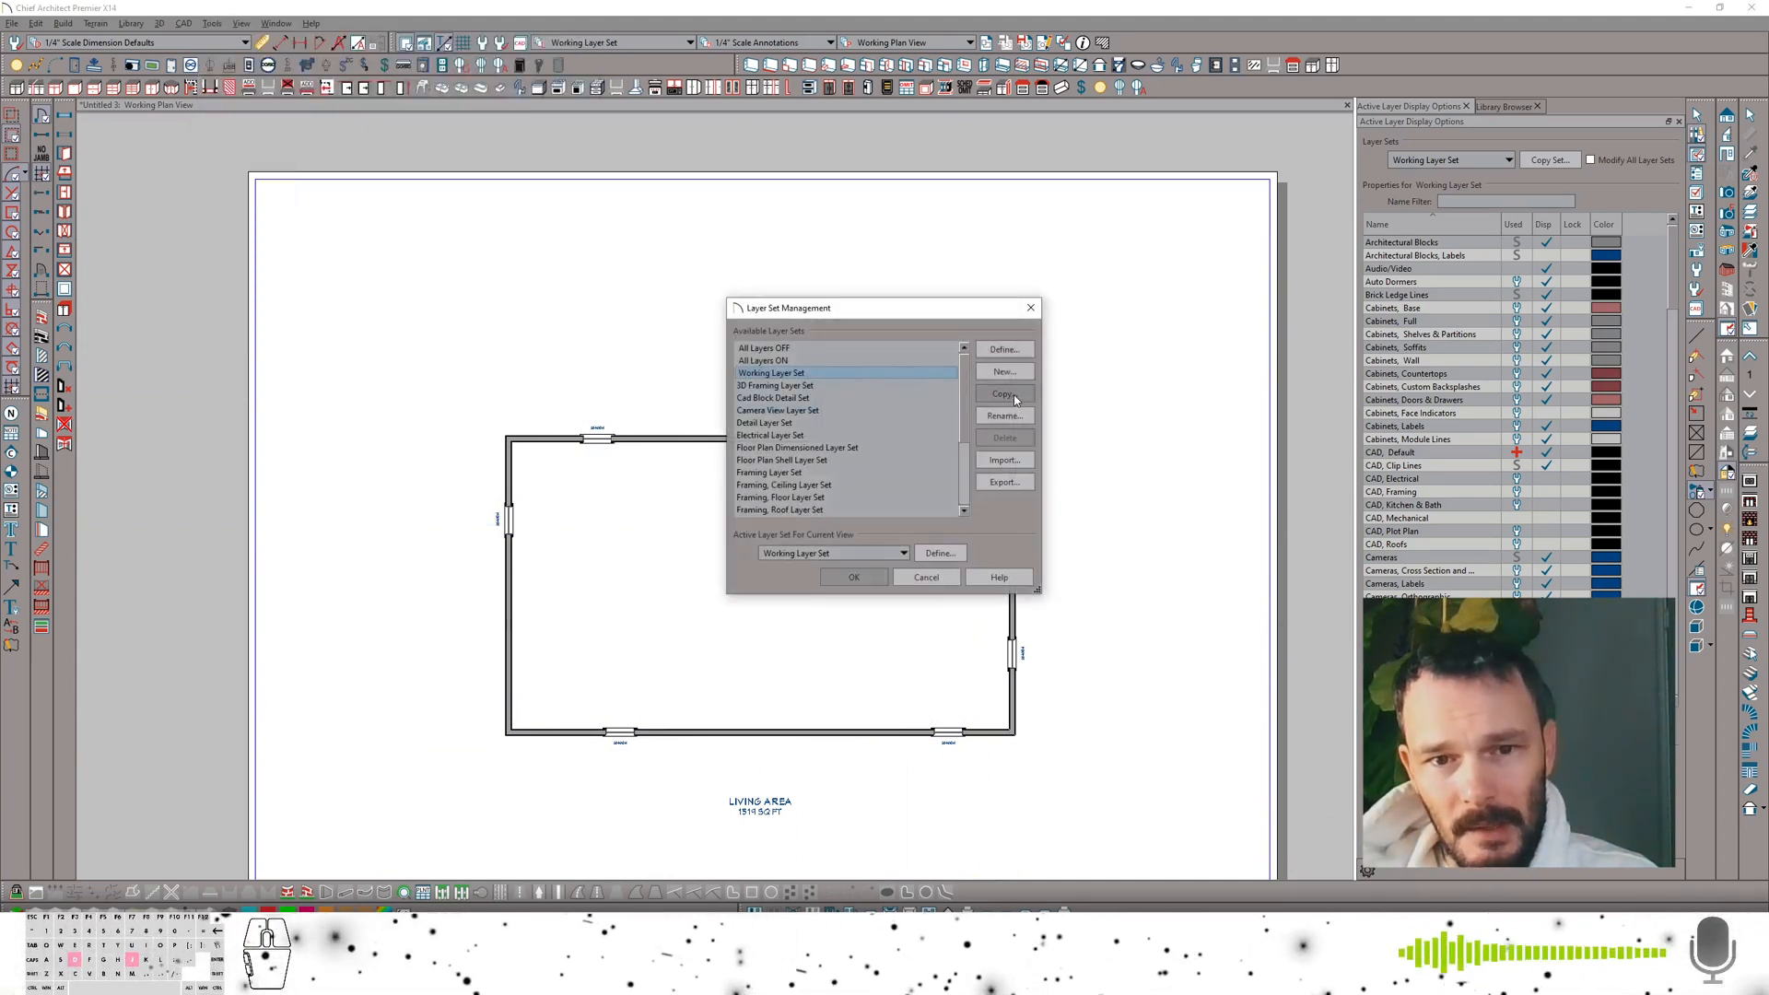
pyautogui.click(1002, 393)
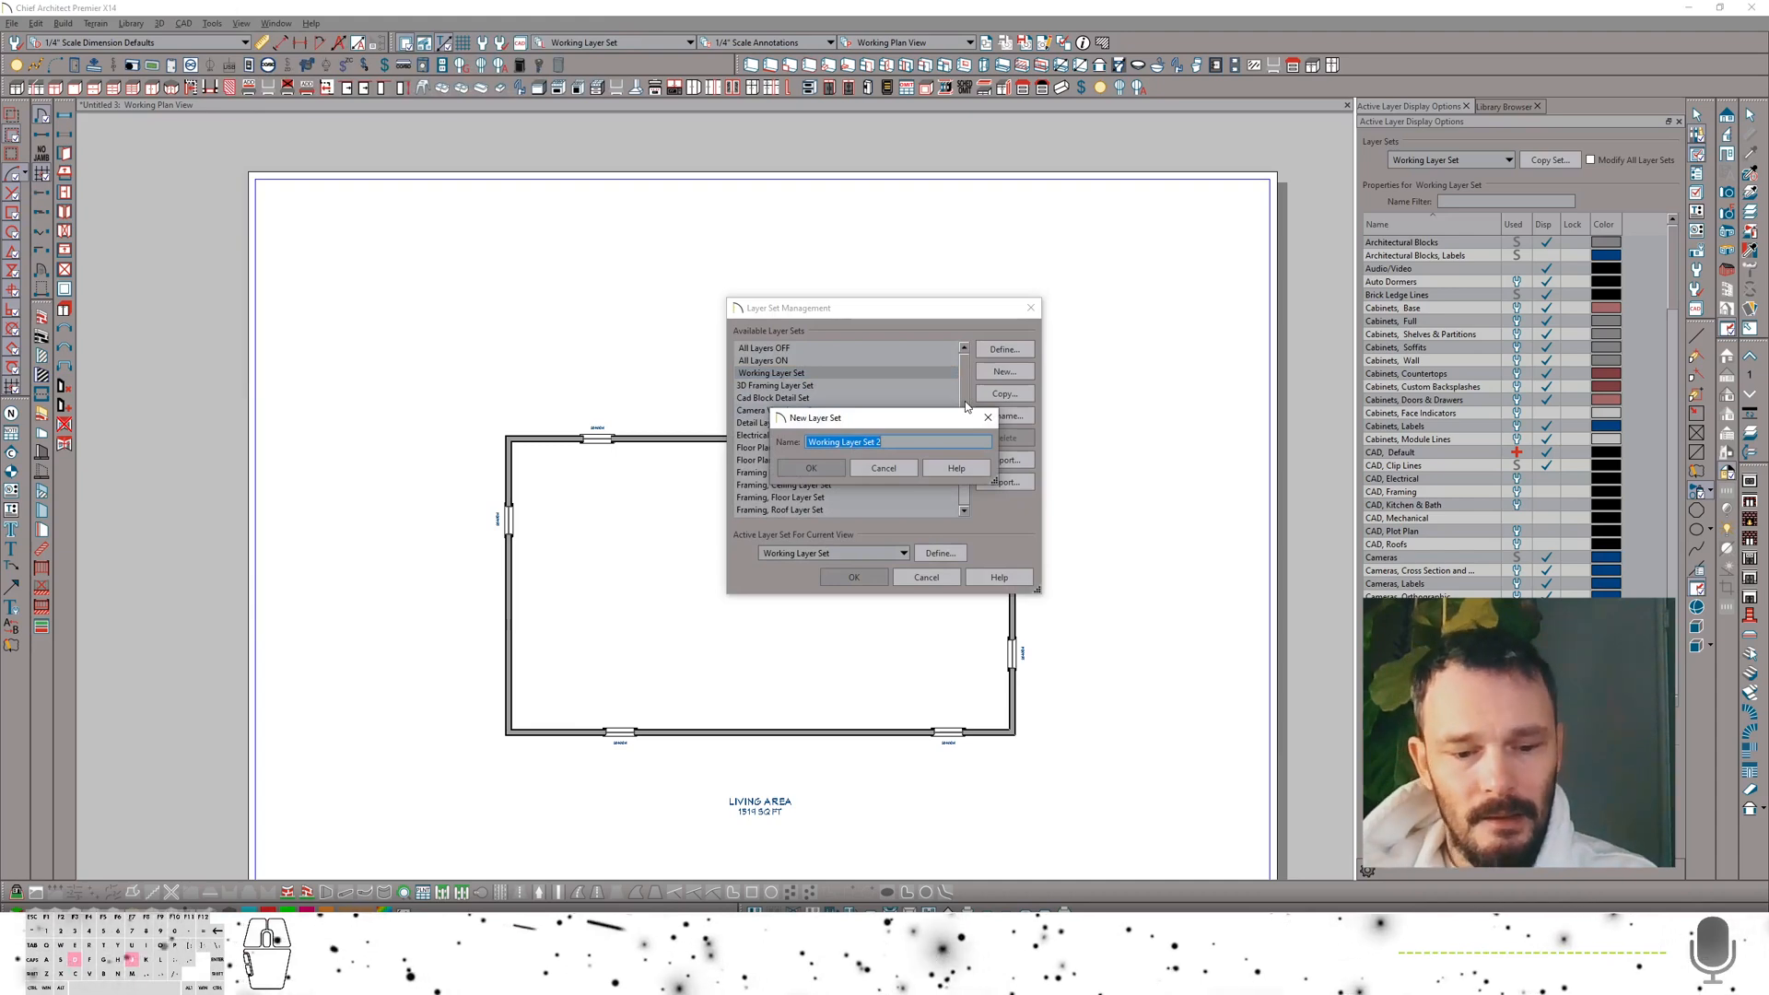
pyautogui.write('Existing')
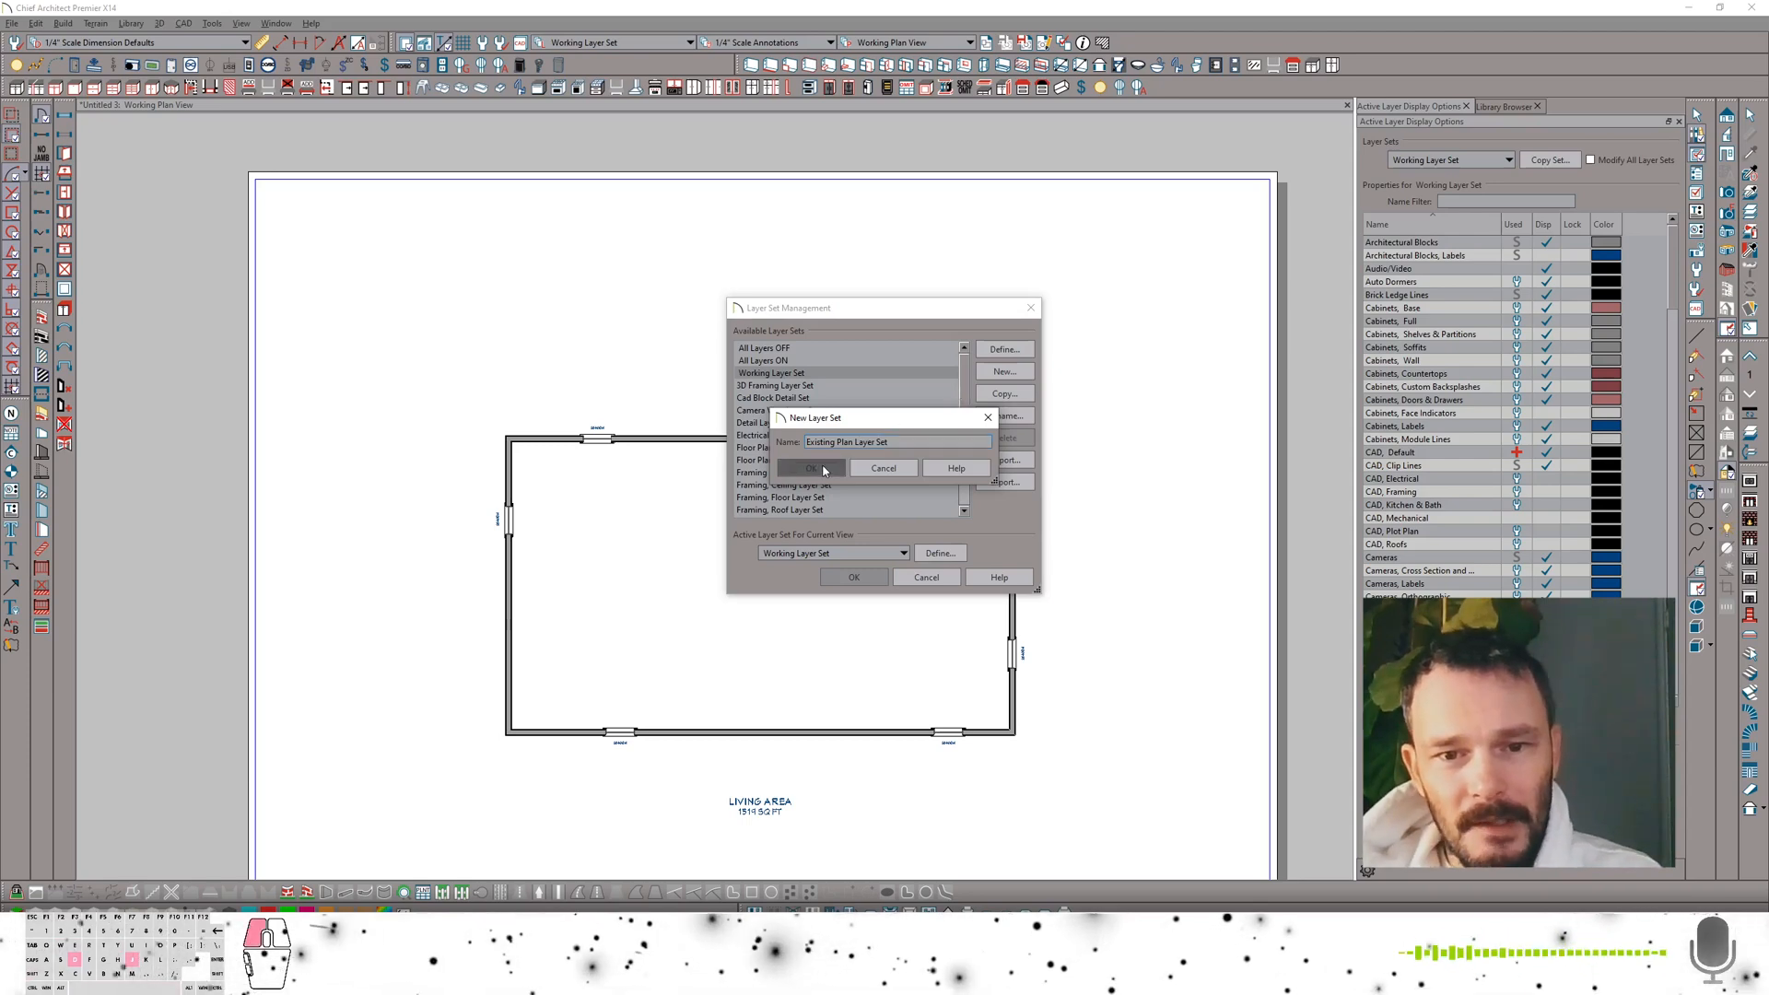
pyautogui.click(810, 468)
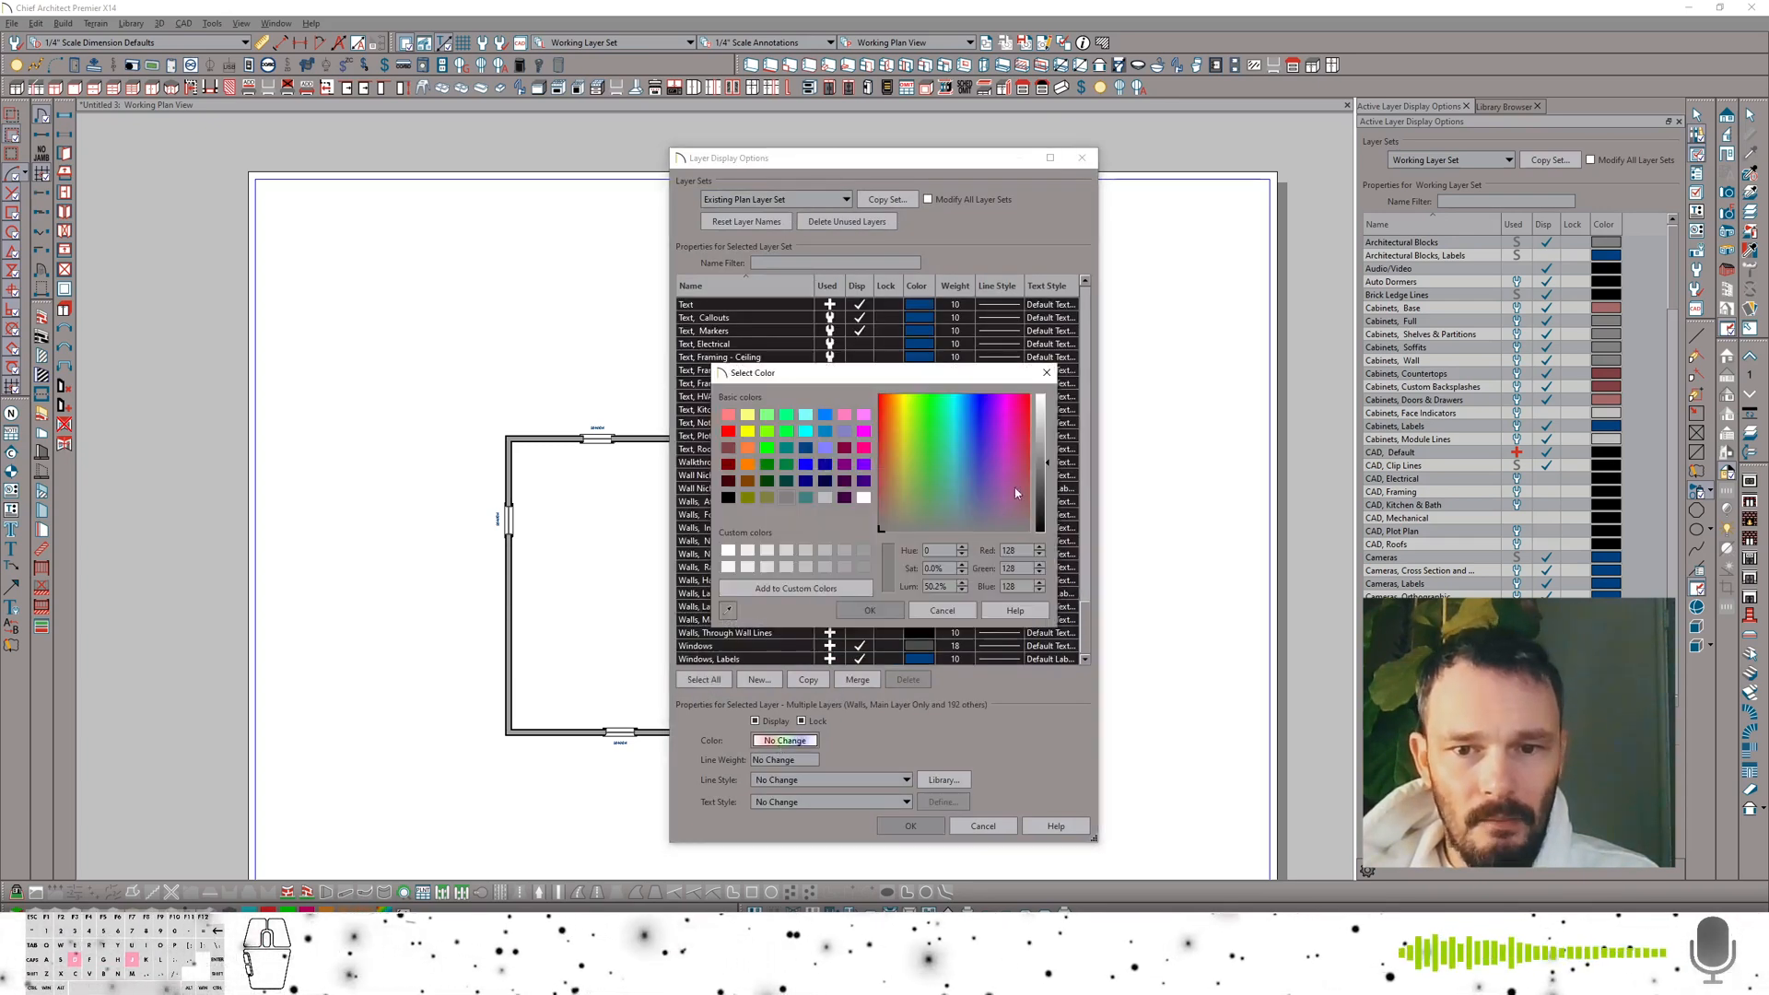
# Give all layers a gray colour and dashed line style, turn off Casings, Interior, and apply
pyautogui.click(942, 610)
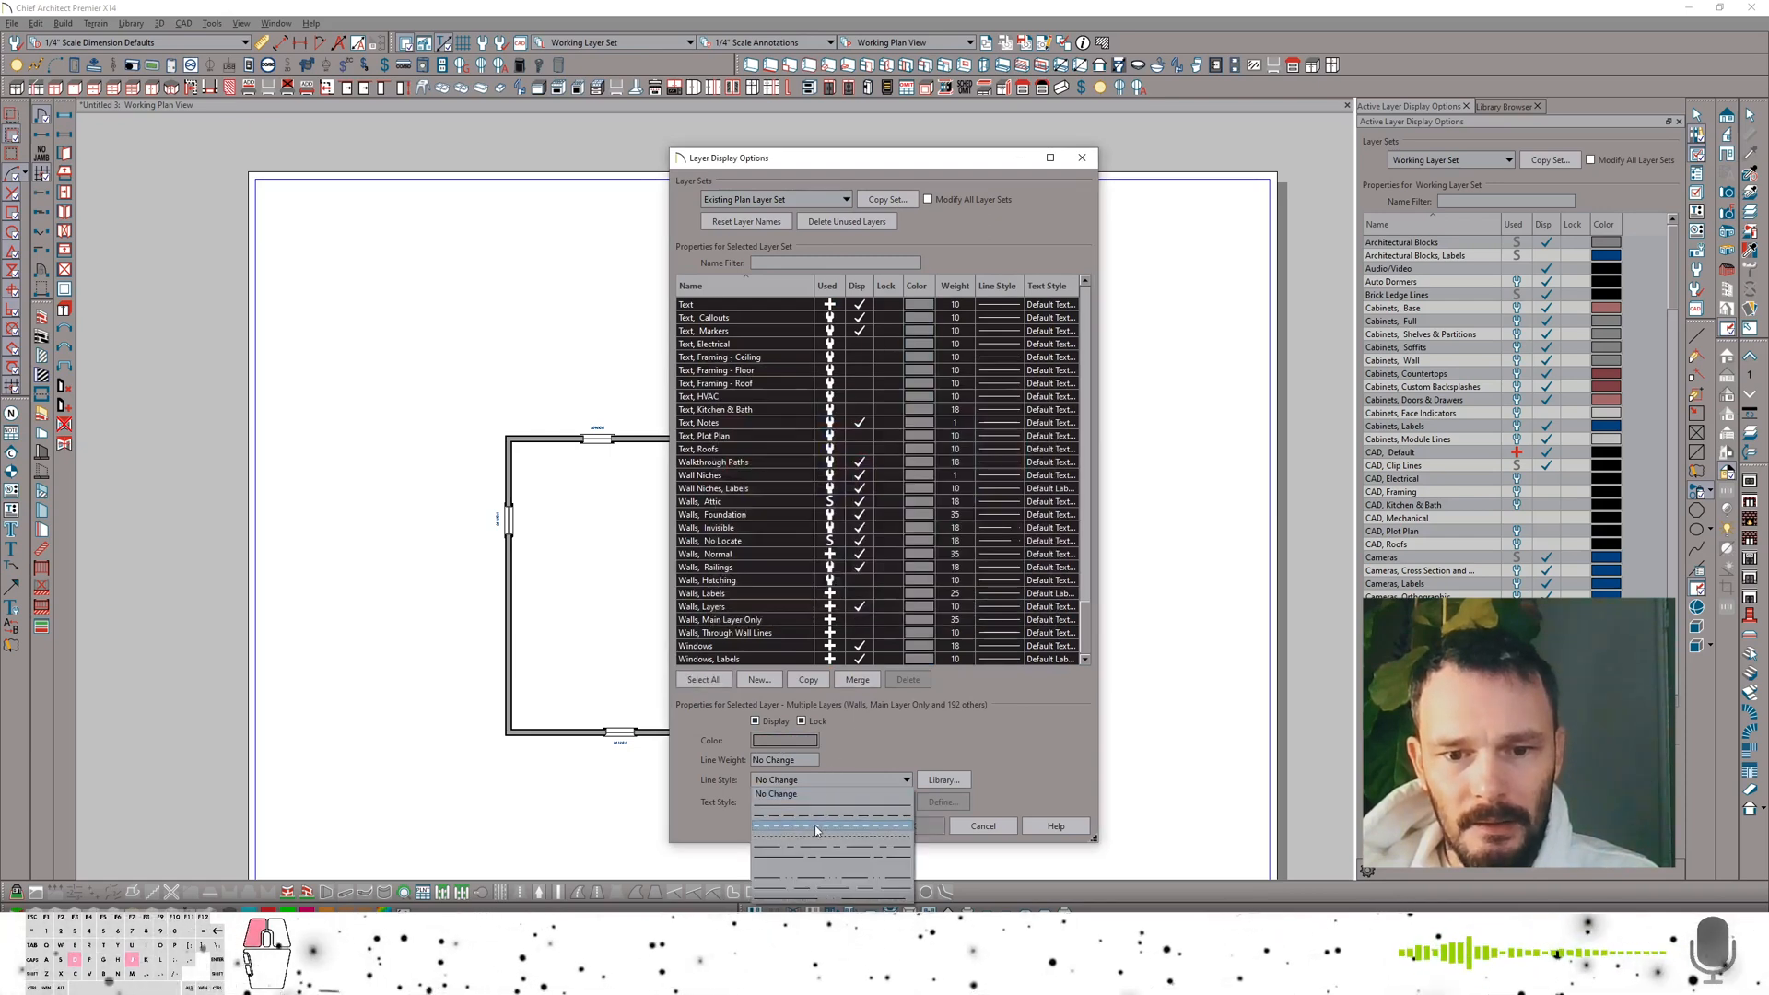
pyautogui.click(812, 829)
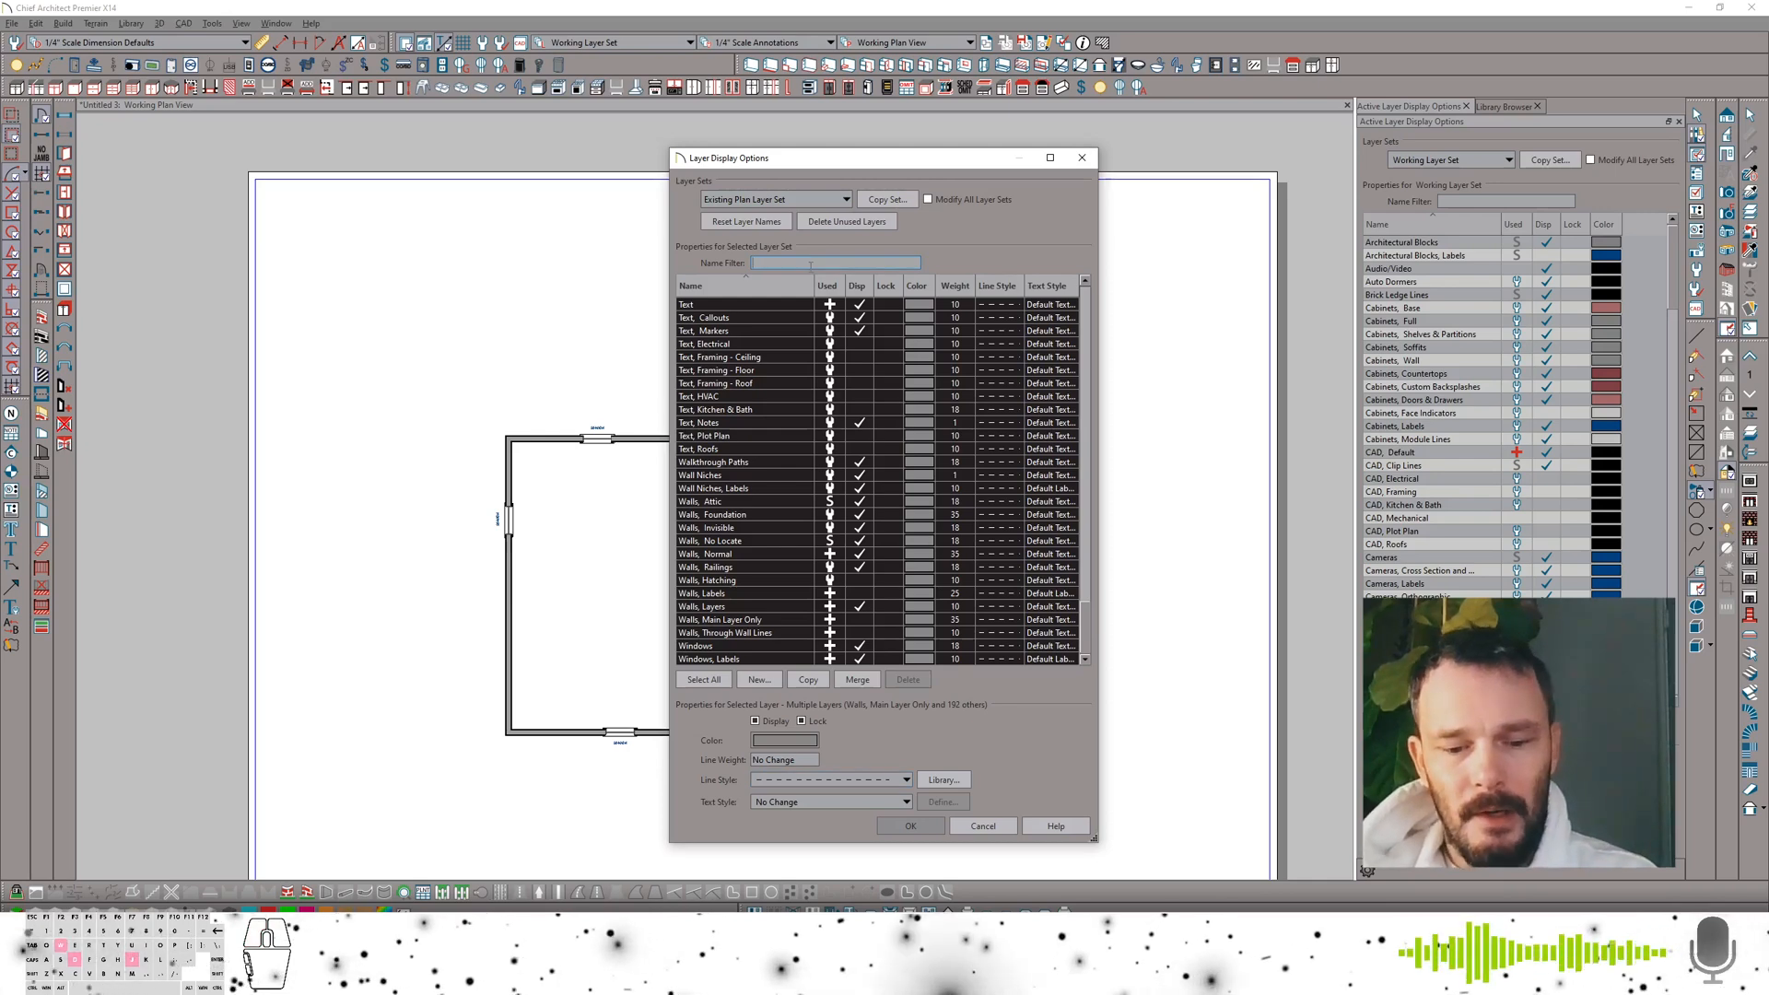
pyautogui.write('walls')
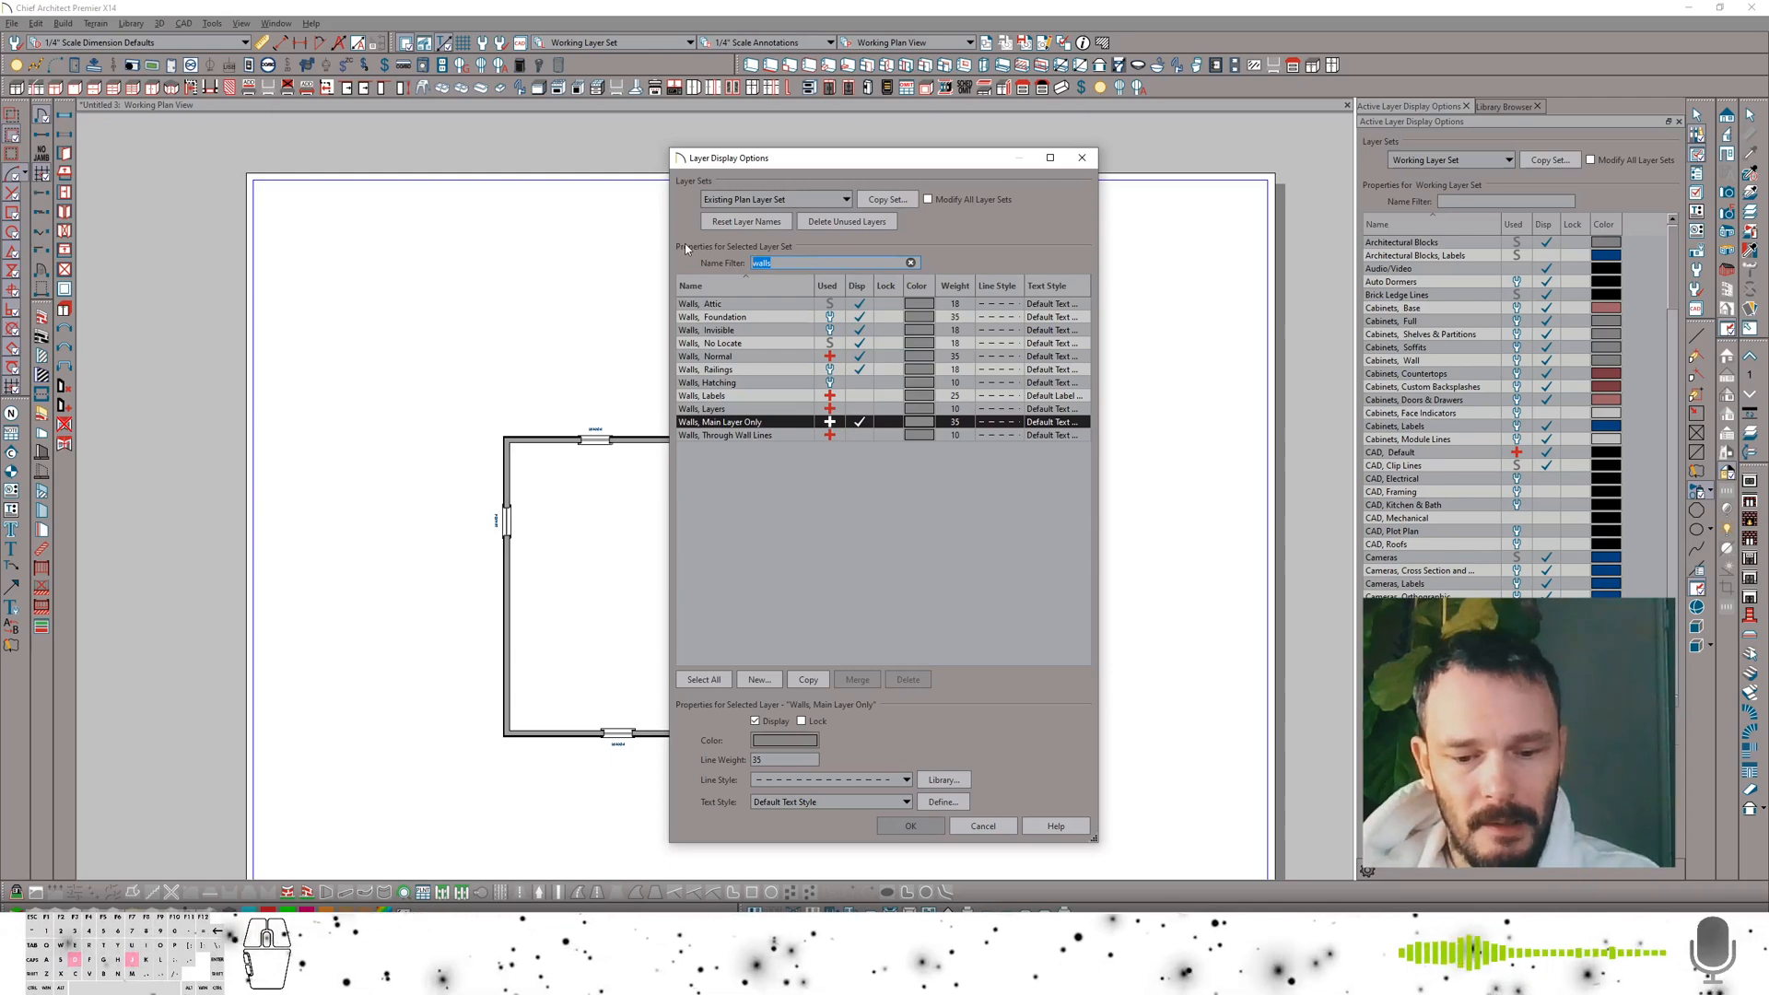
pyautogui.write('casing')
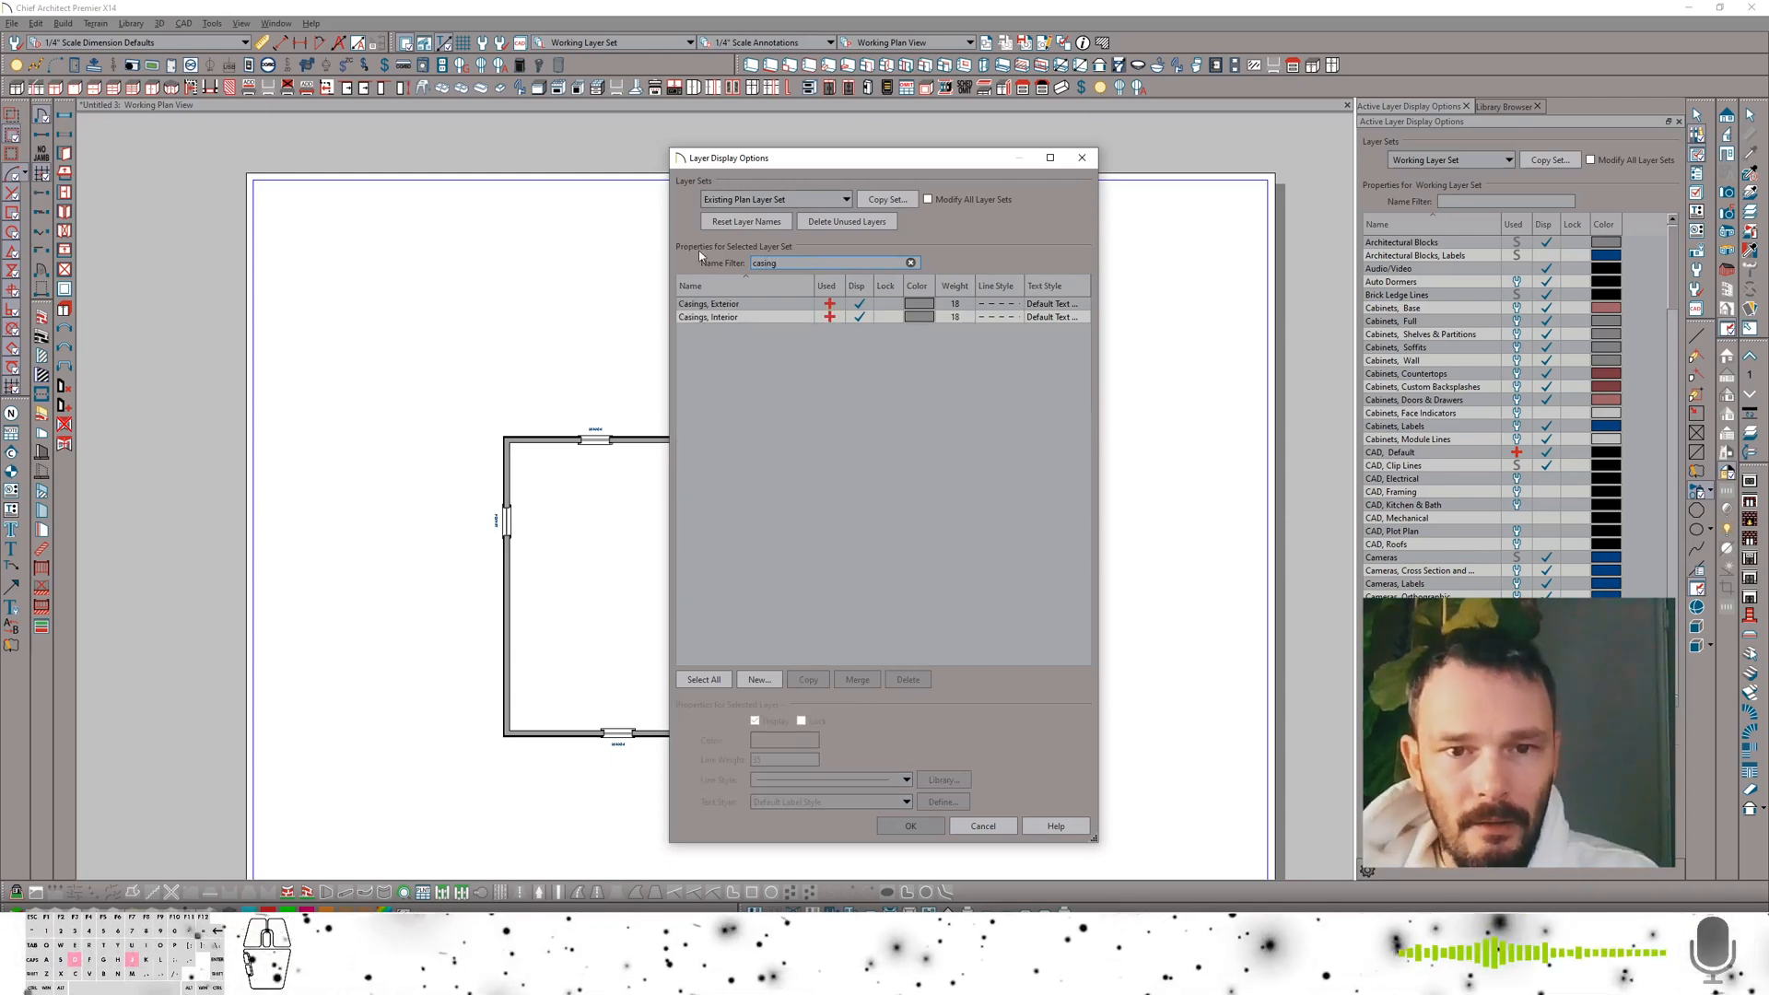
pyautogui.click(707, 317)
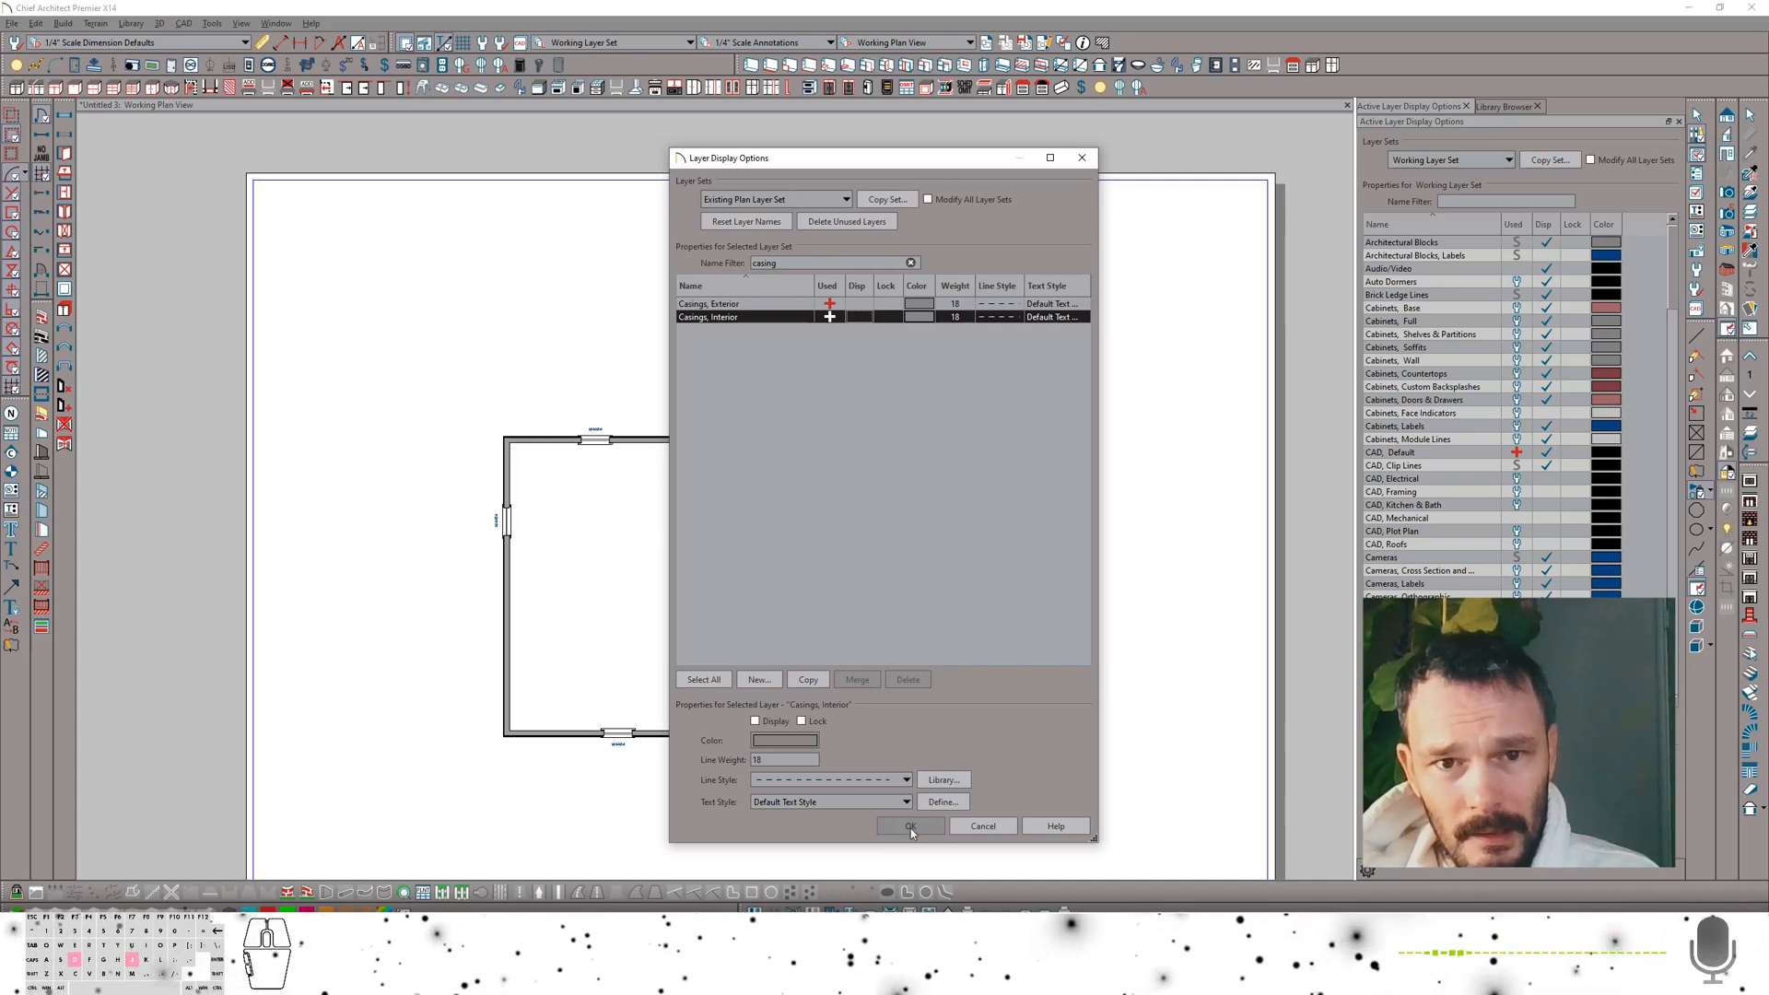
pyautogui.click(908, 826)
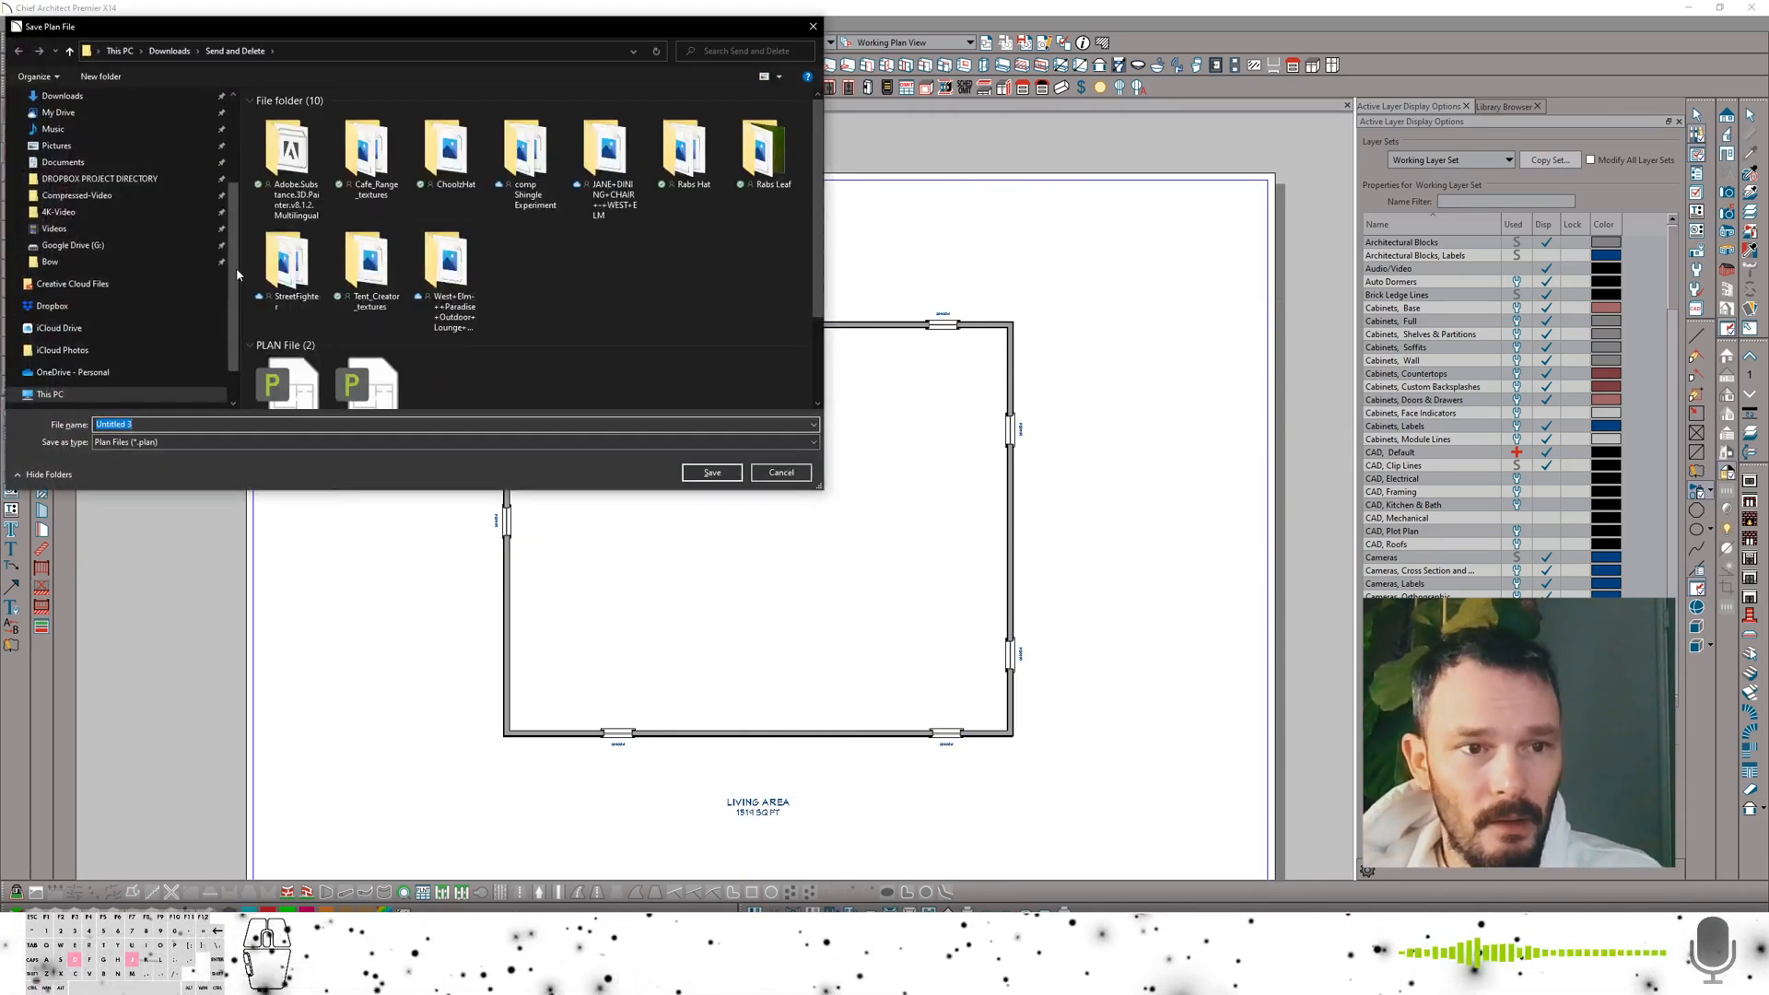
# Save the drawing as the as-built plan 'AB', then again as the new plan 'N'
pyautogui.write('AB')
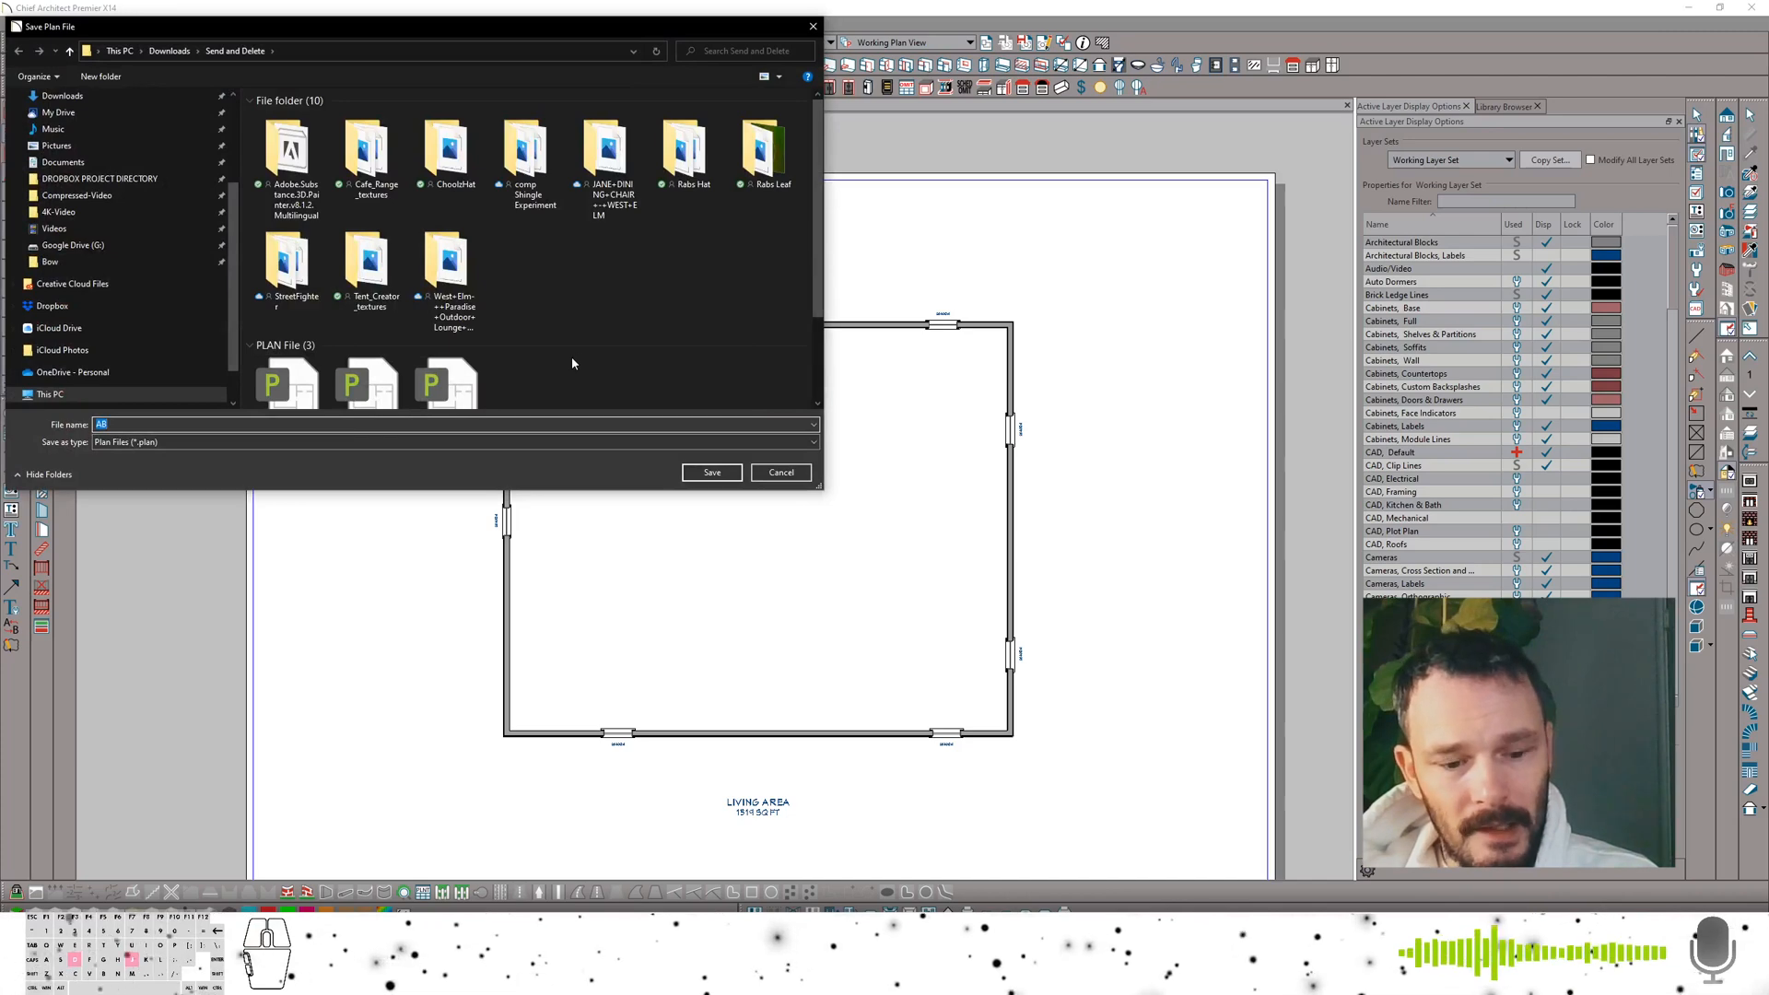
pyautogui.write('N')
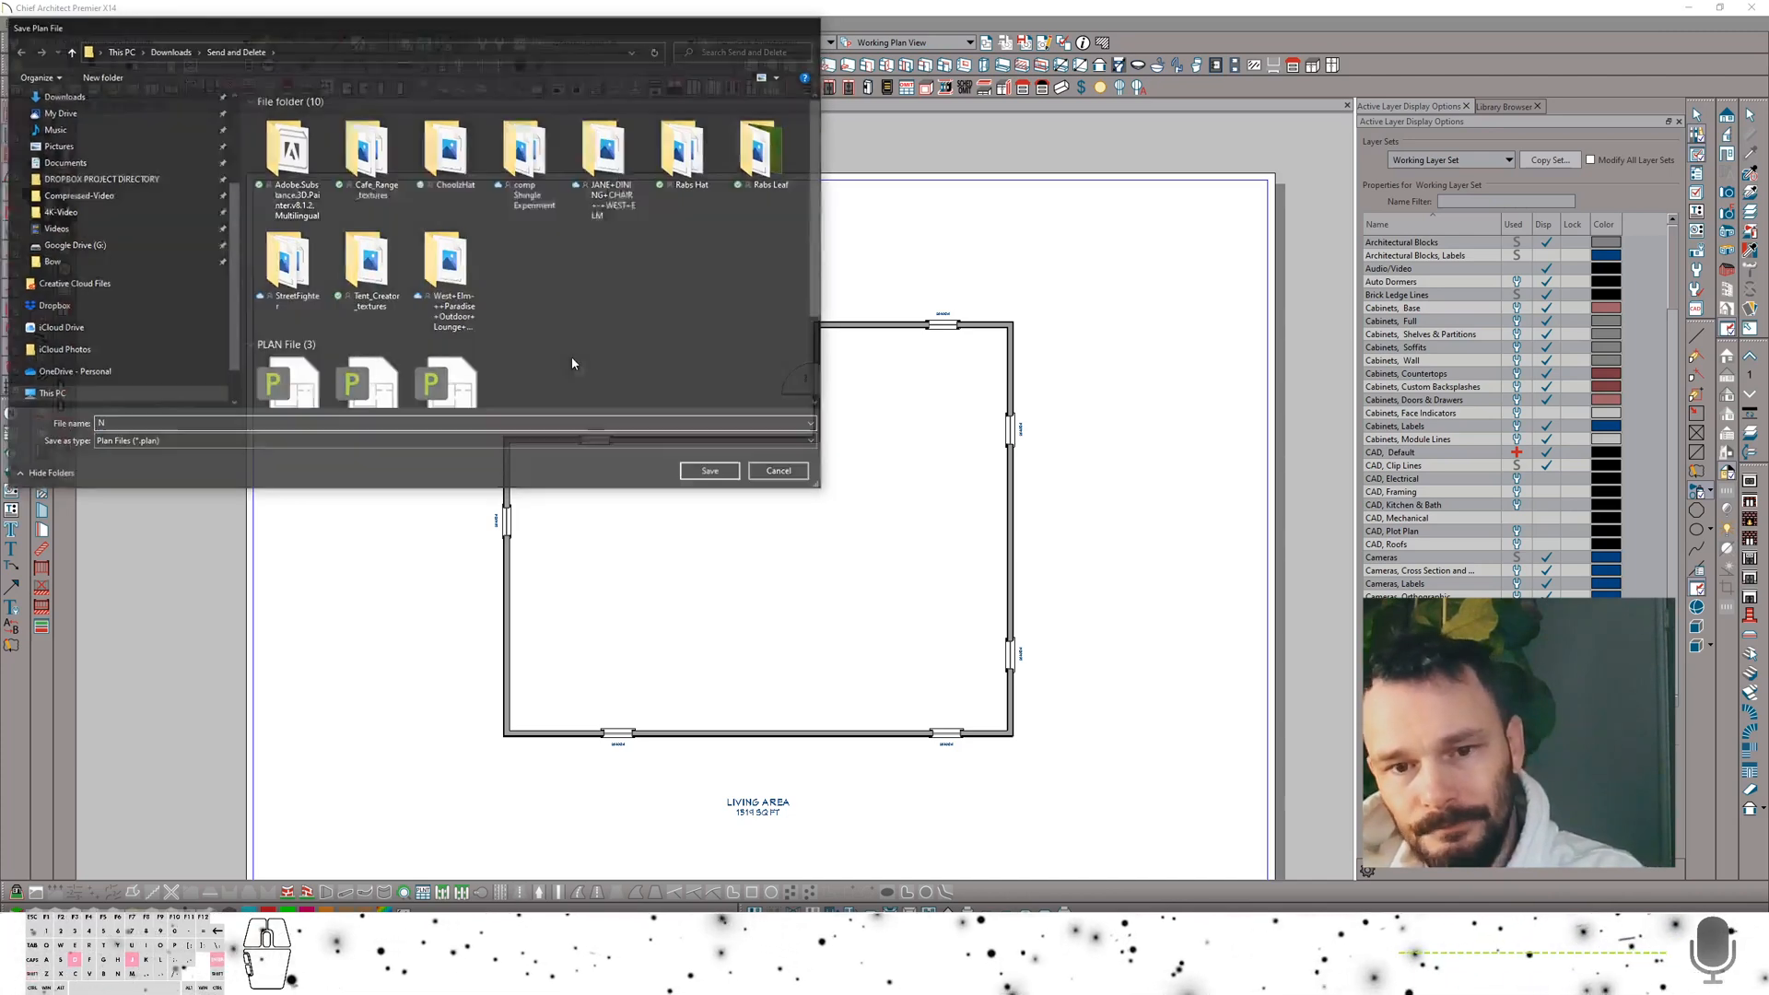
pyautogui.click(778, 470)
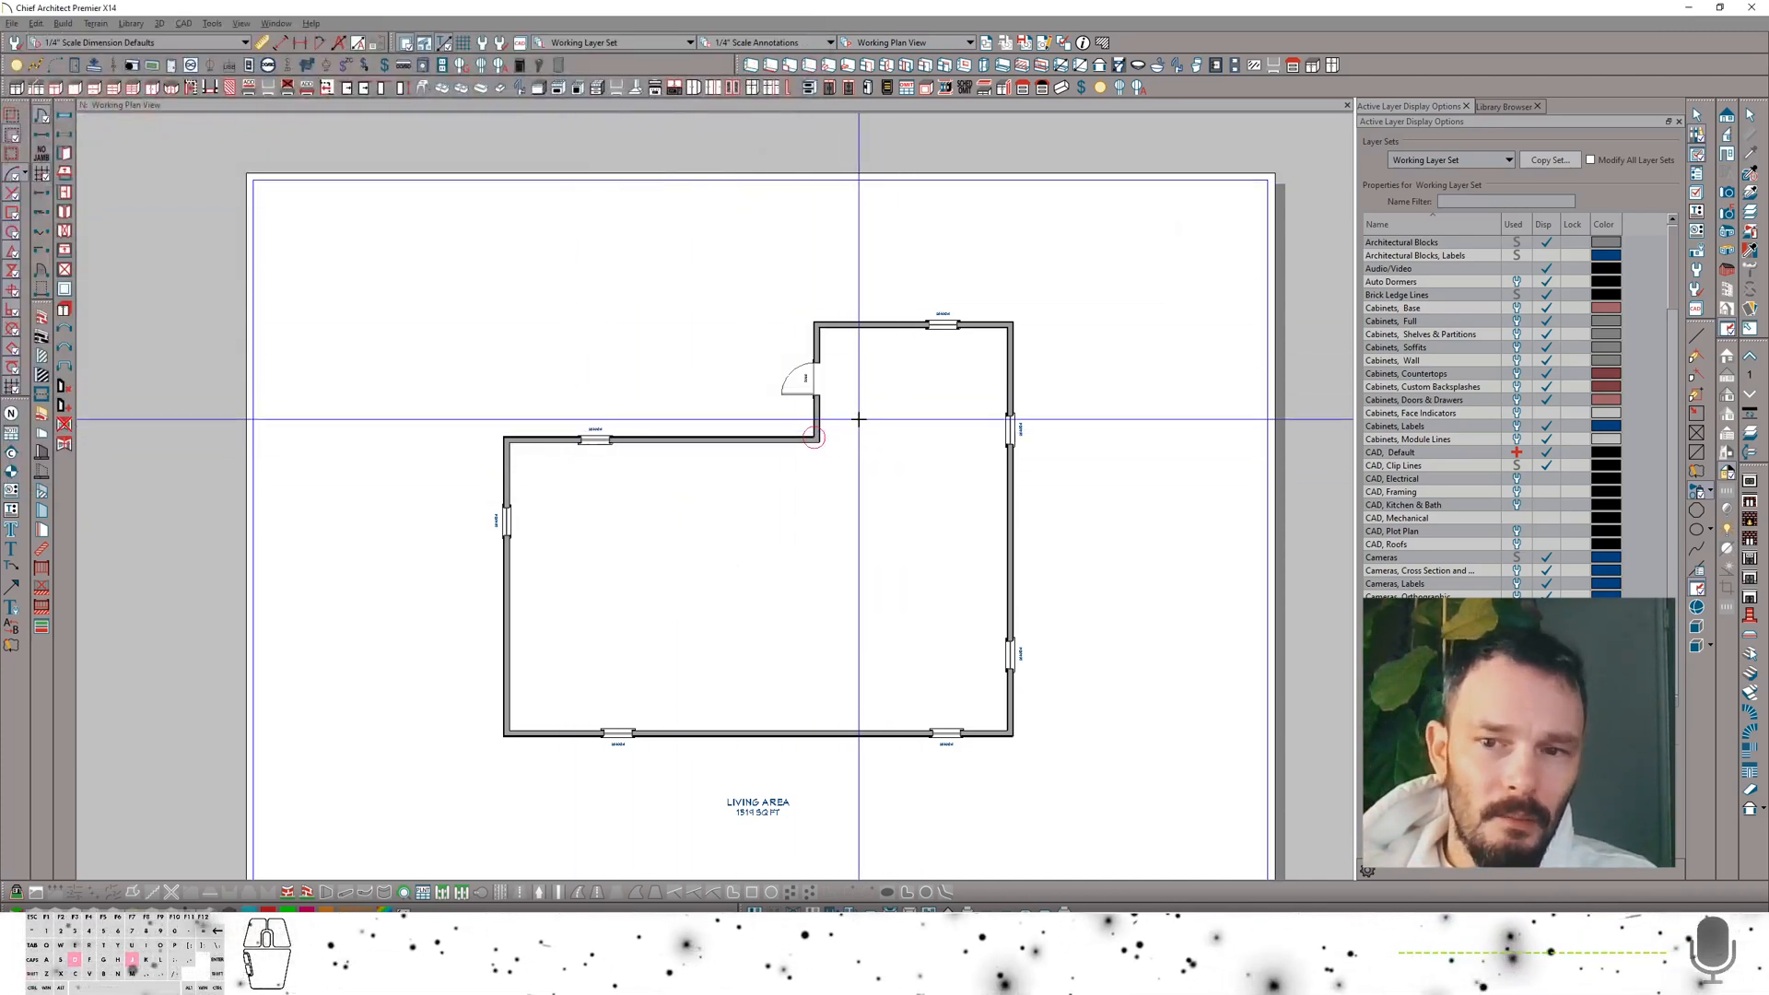
# Add the AB plan as a reference entry in the Change Floor/Reference settings
pyautogui.click(914, 325)
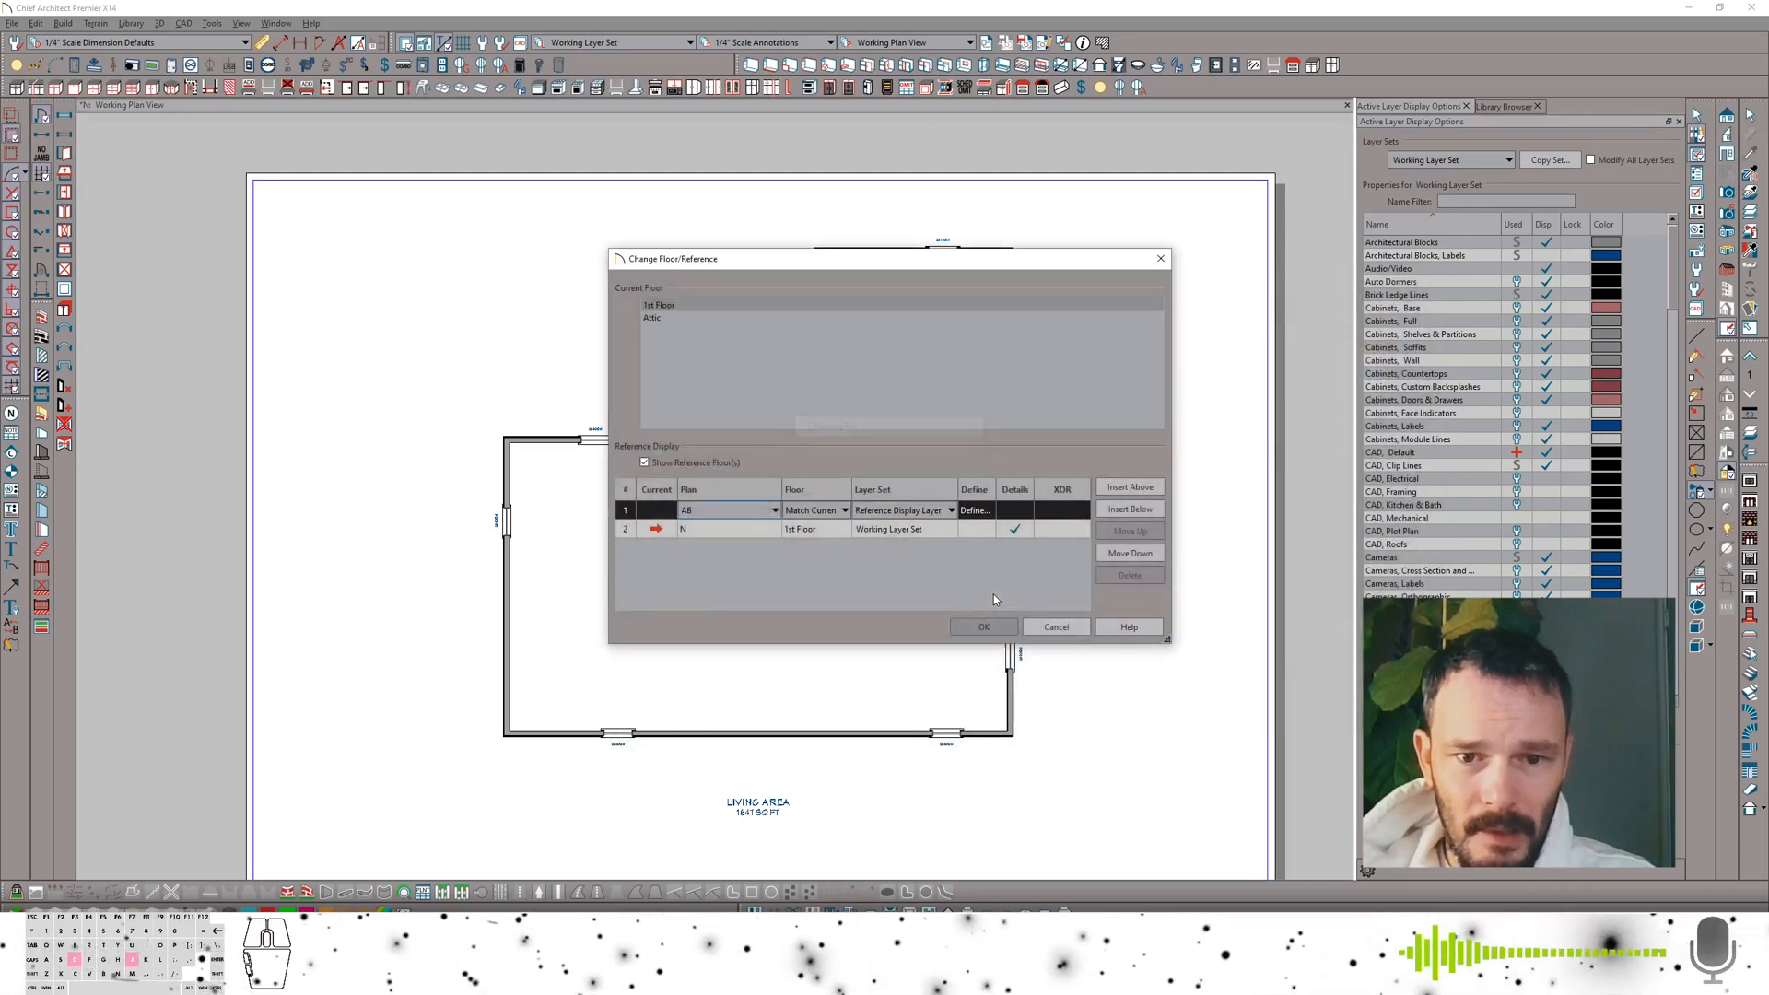
# Set the AB reference to 1st Floor with the Existing Plan Layer Set, moved below the N plan, and apply
pyautogui.click(844, 510)
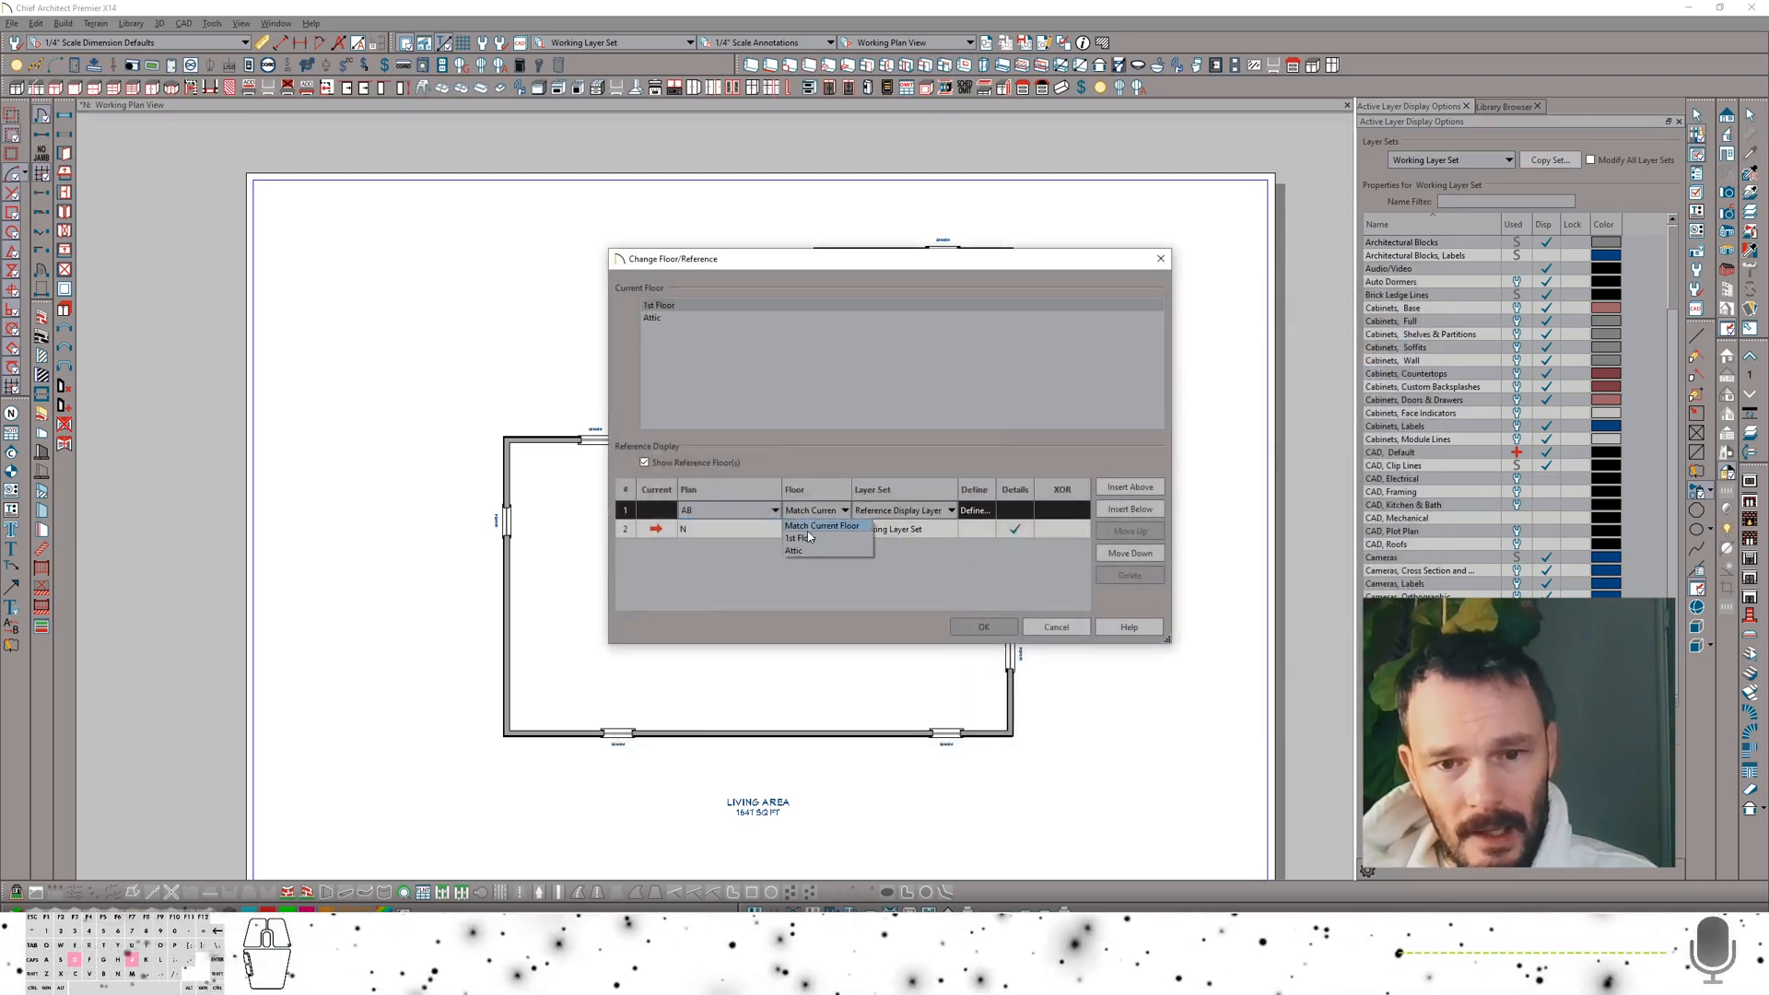
pyautogui.click(951, 510)
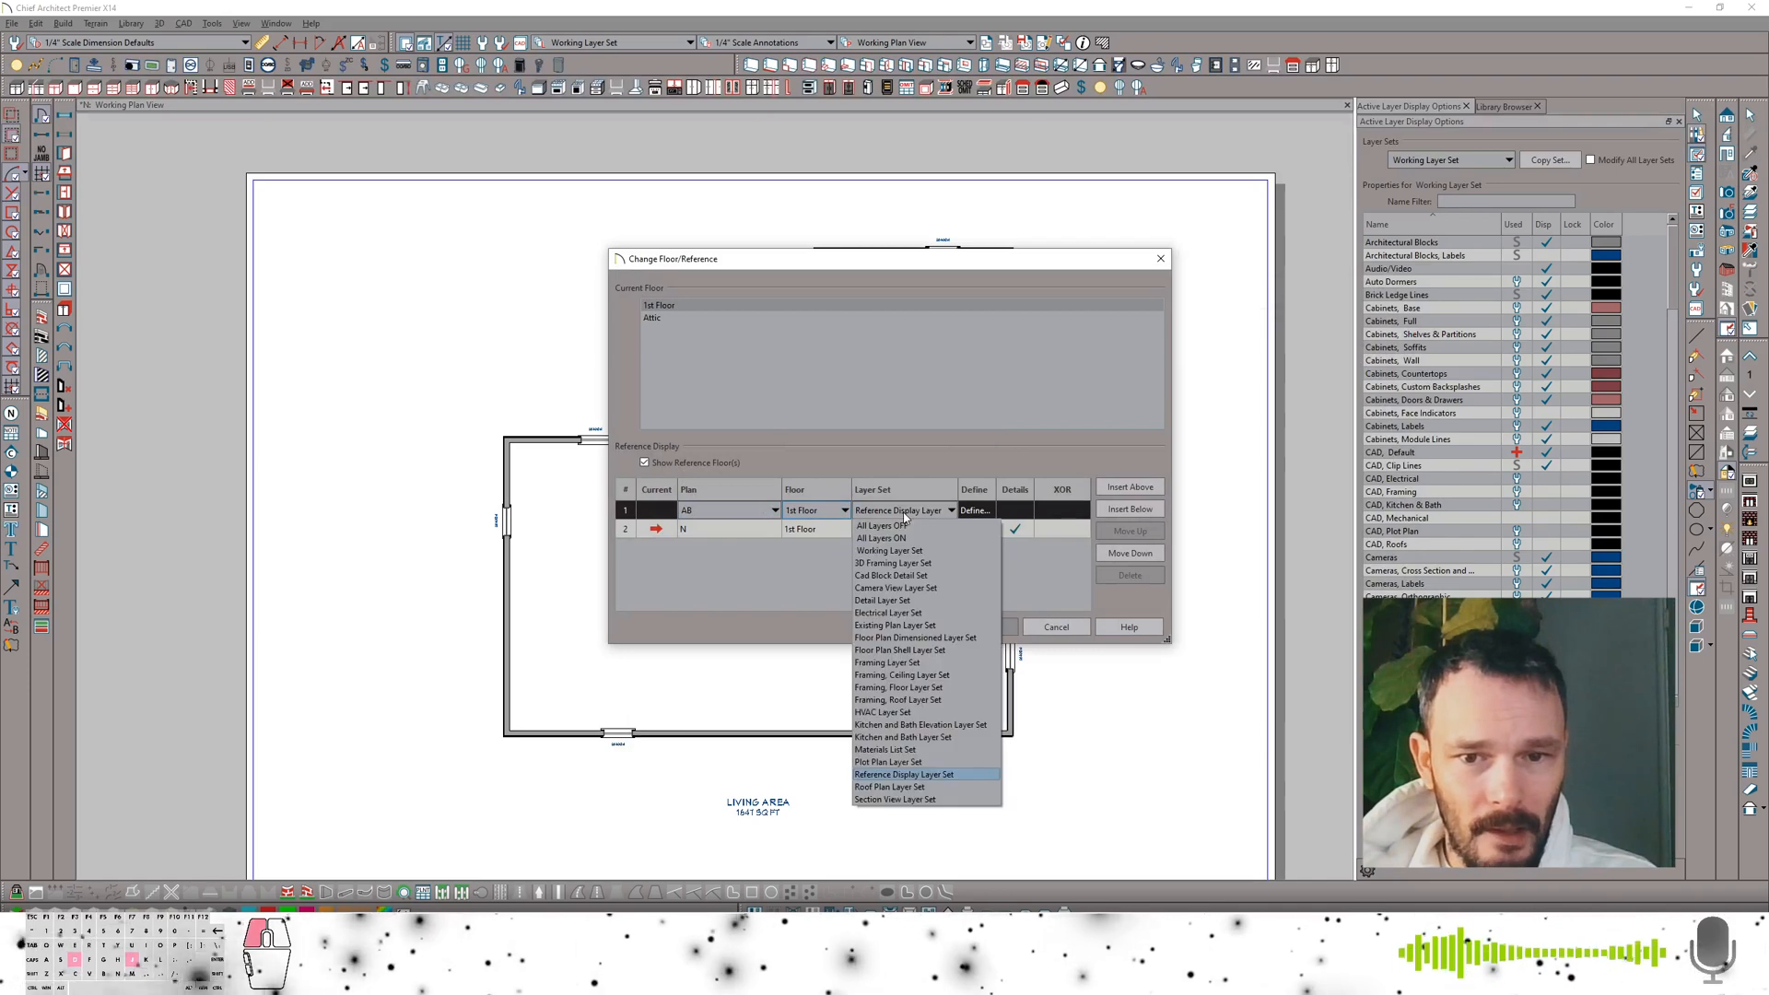
pyautogui.moveTo(898, 625)
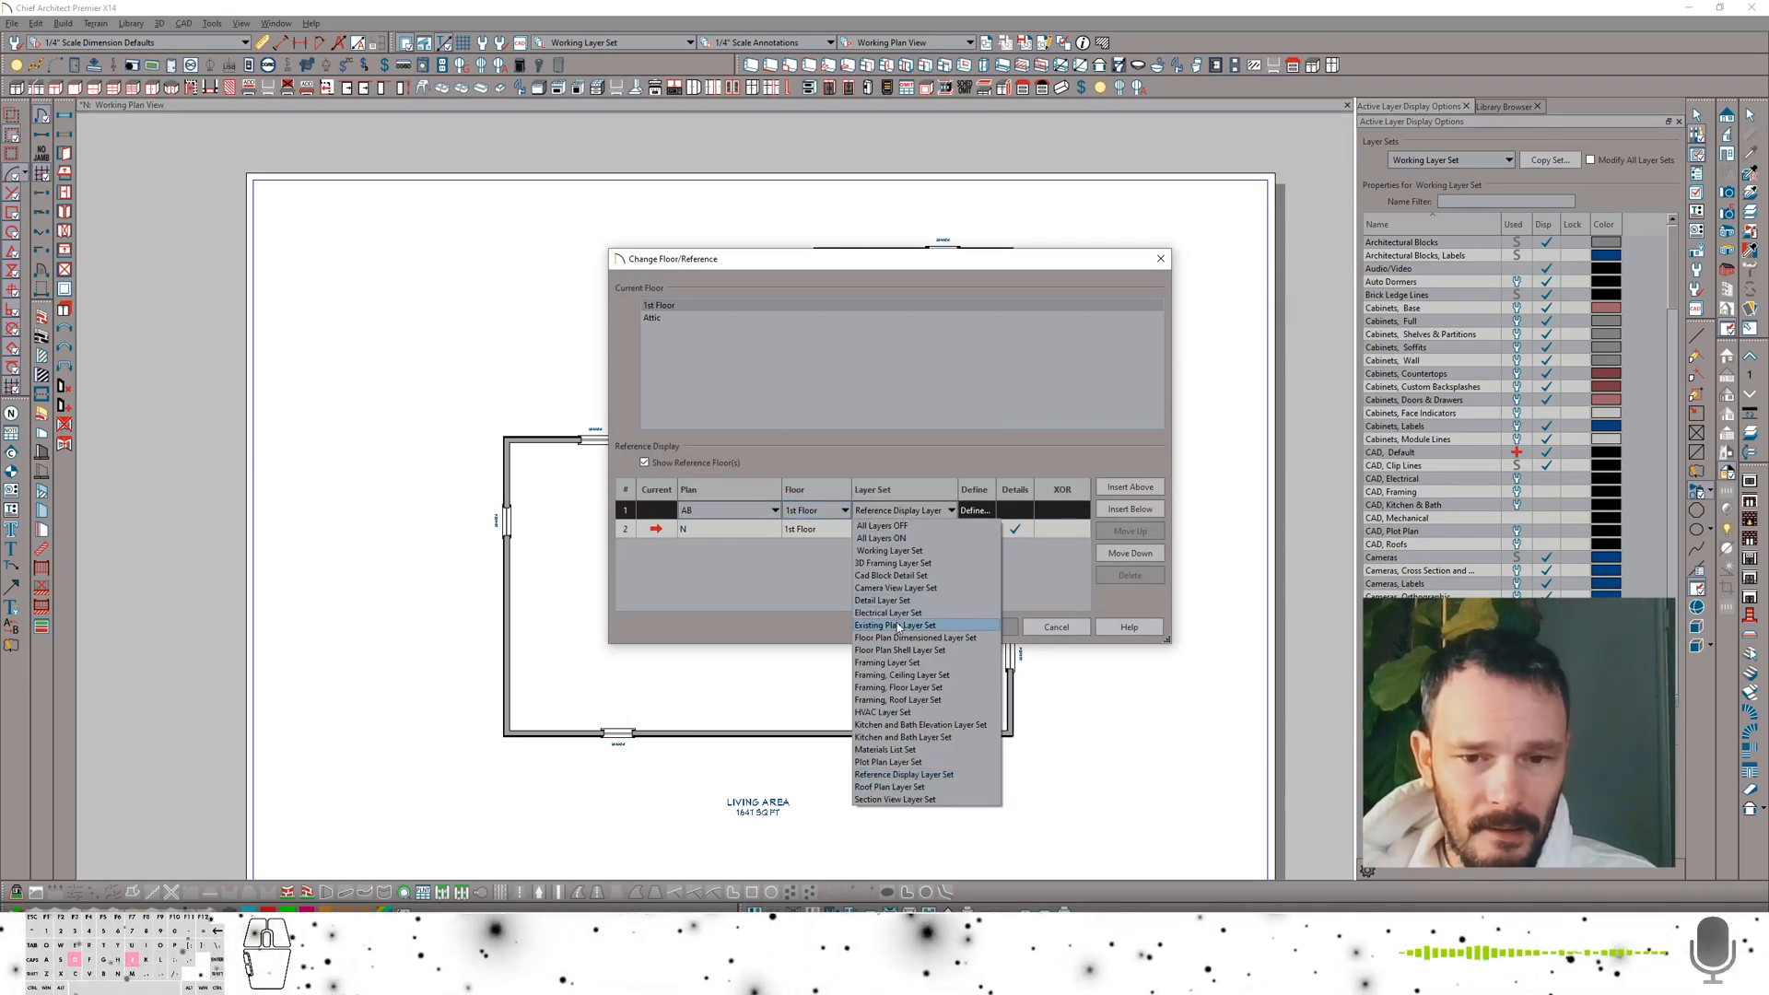
pyautogui.click(895, 624)
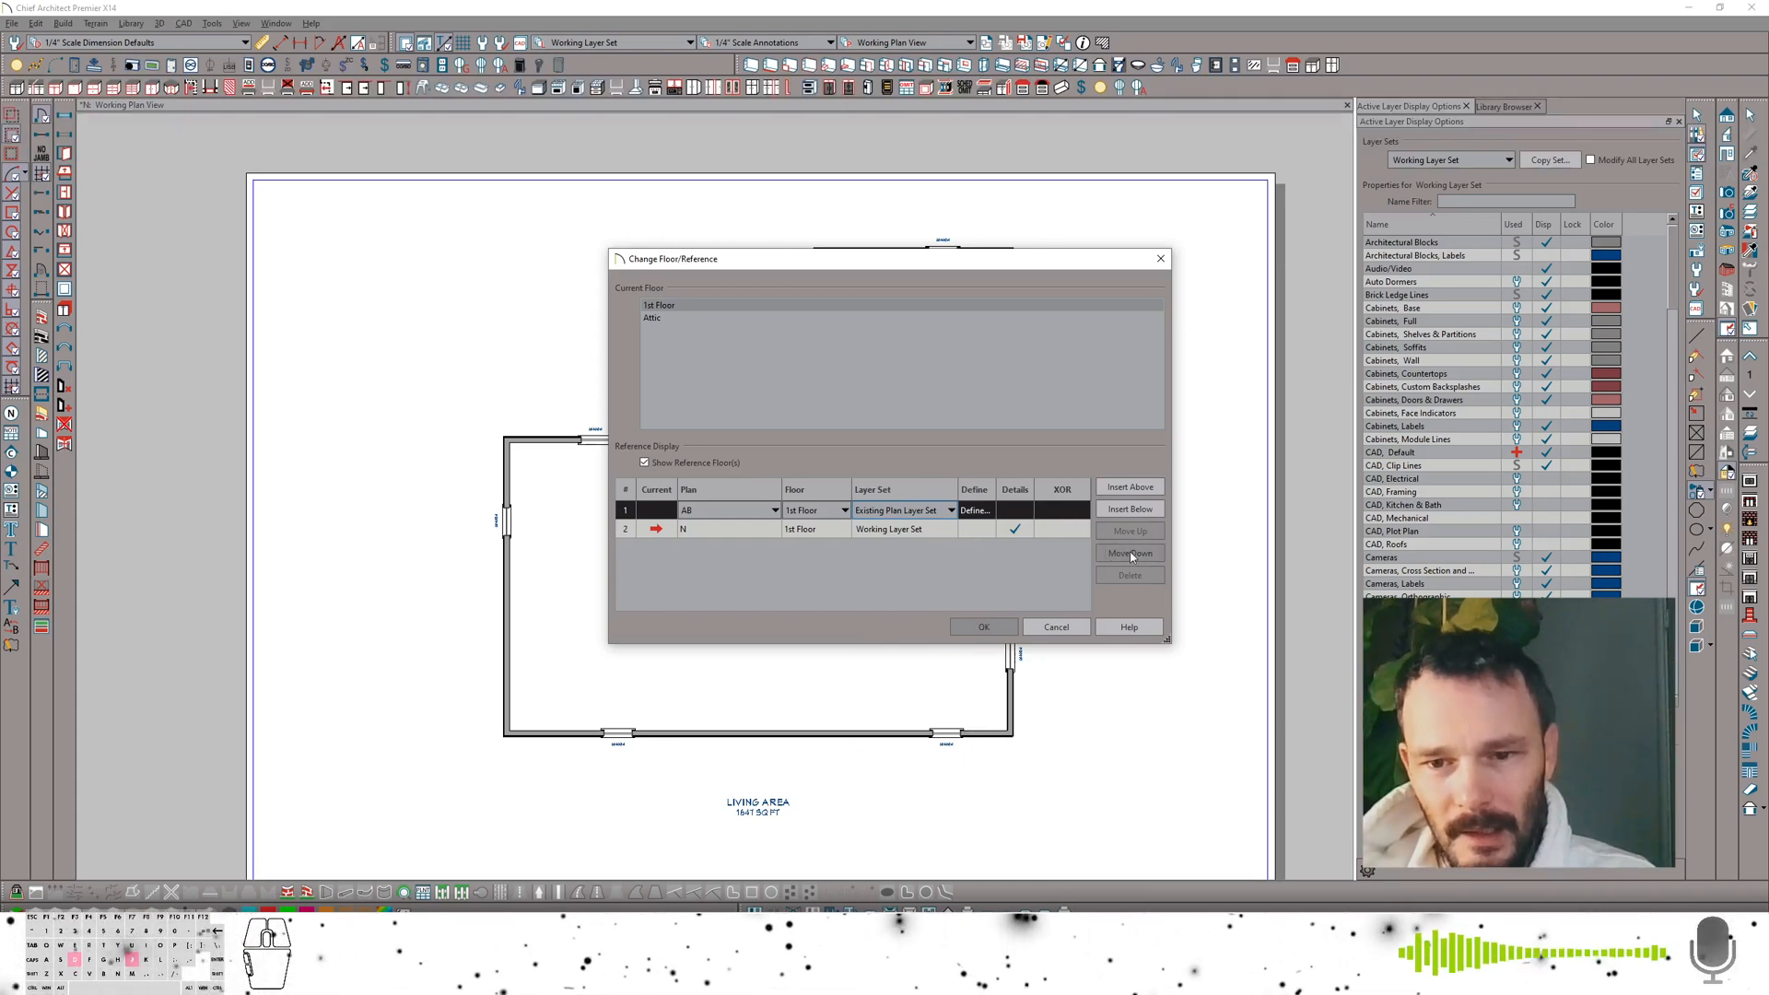
pyautogui.click(1128, 553)
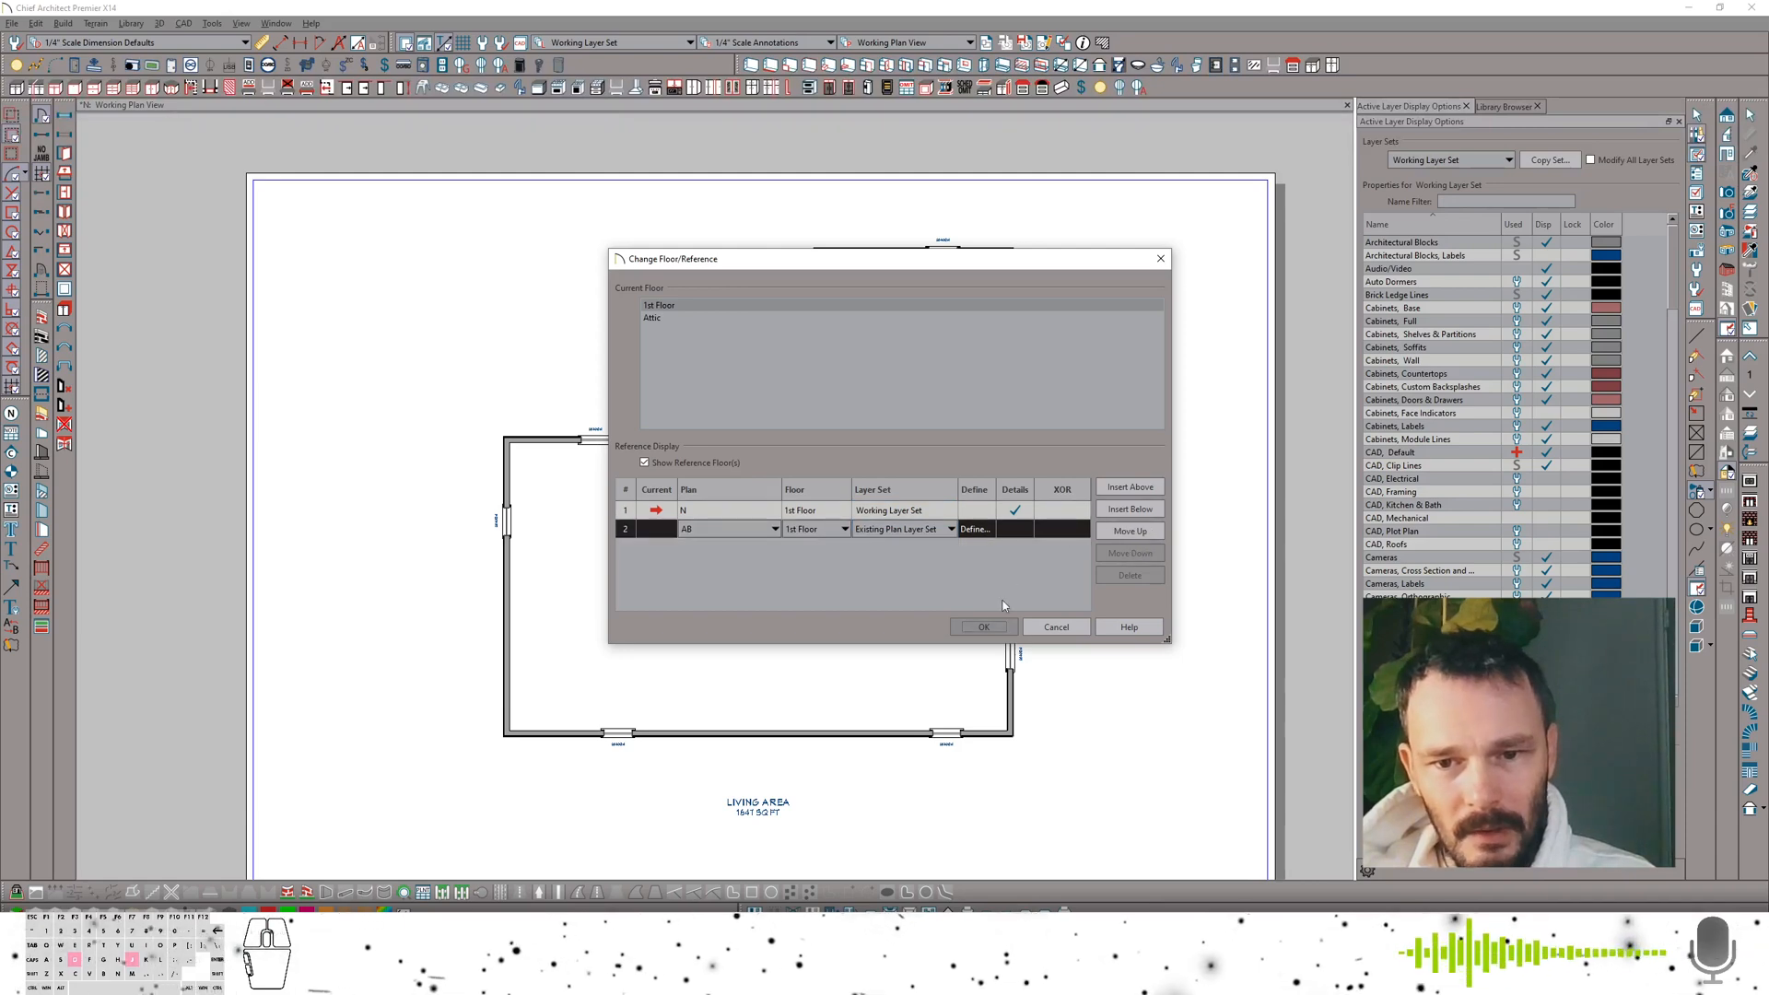
pyautogui.click(980, 626)
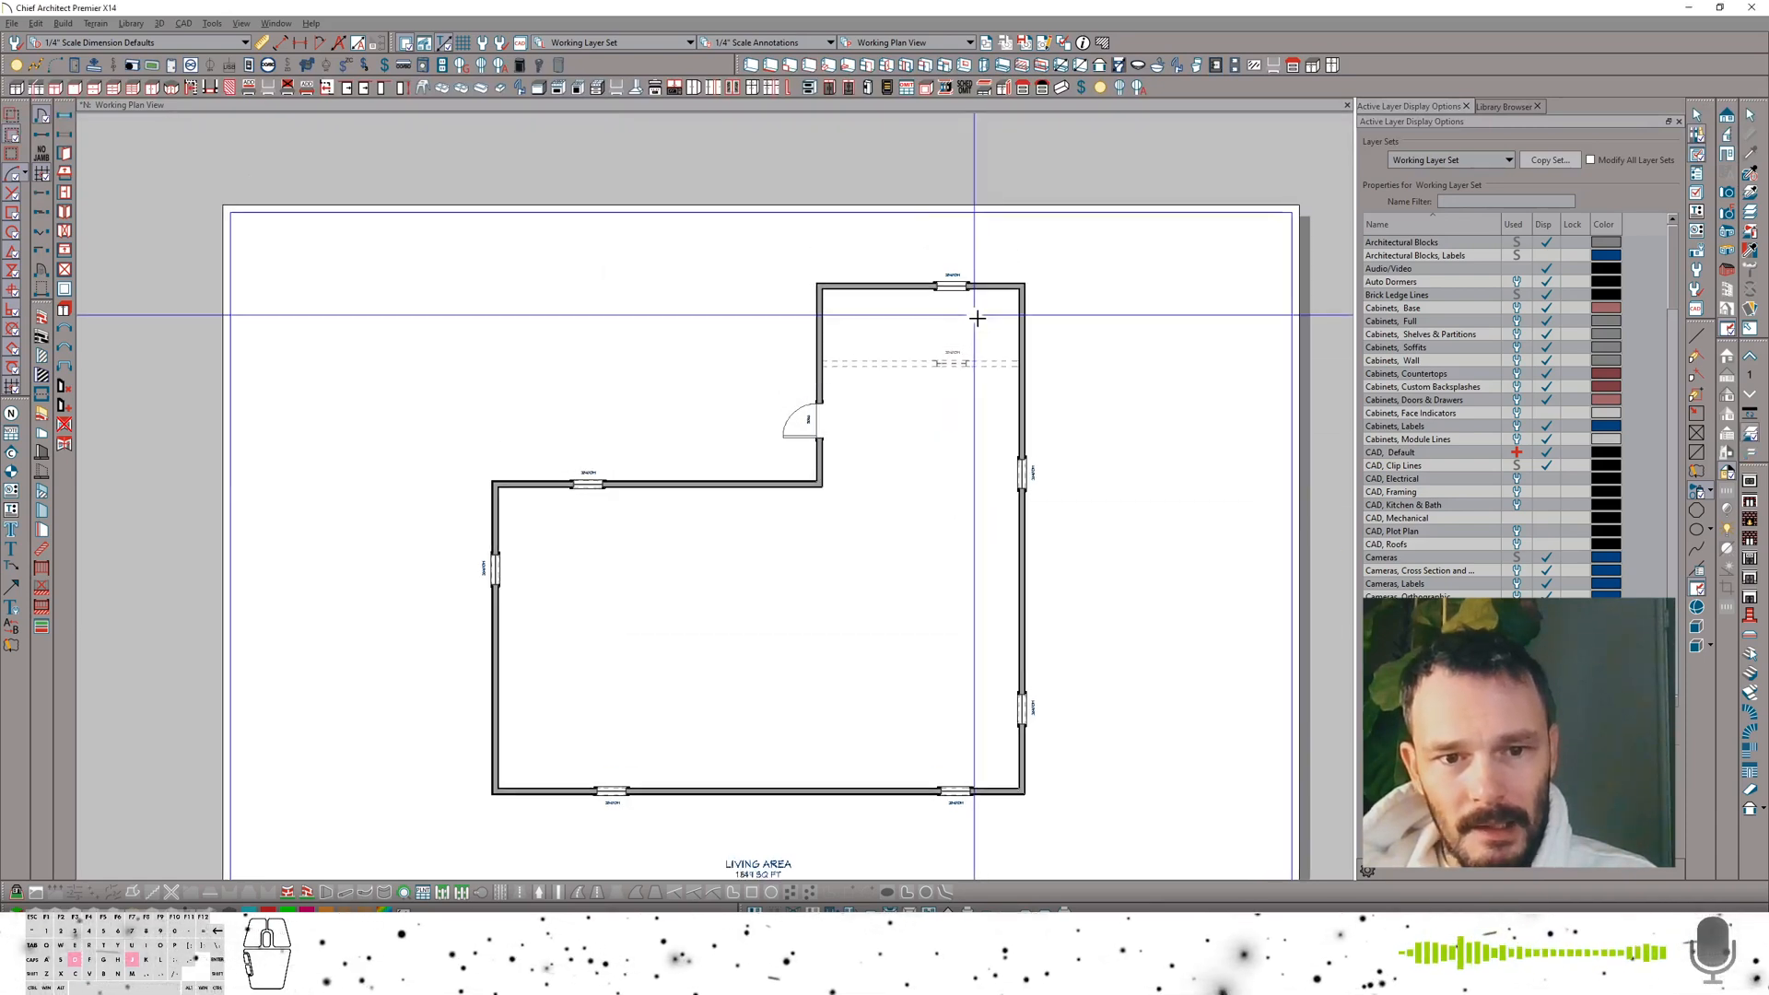